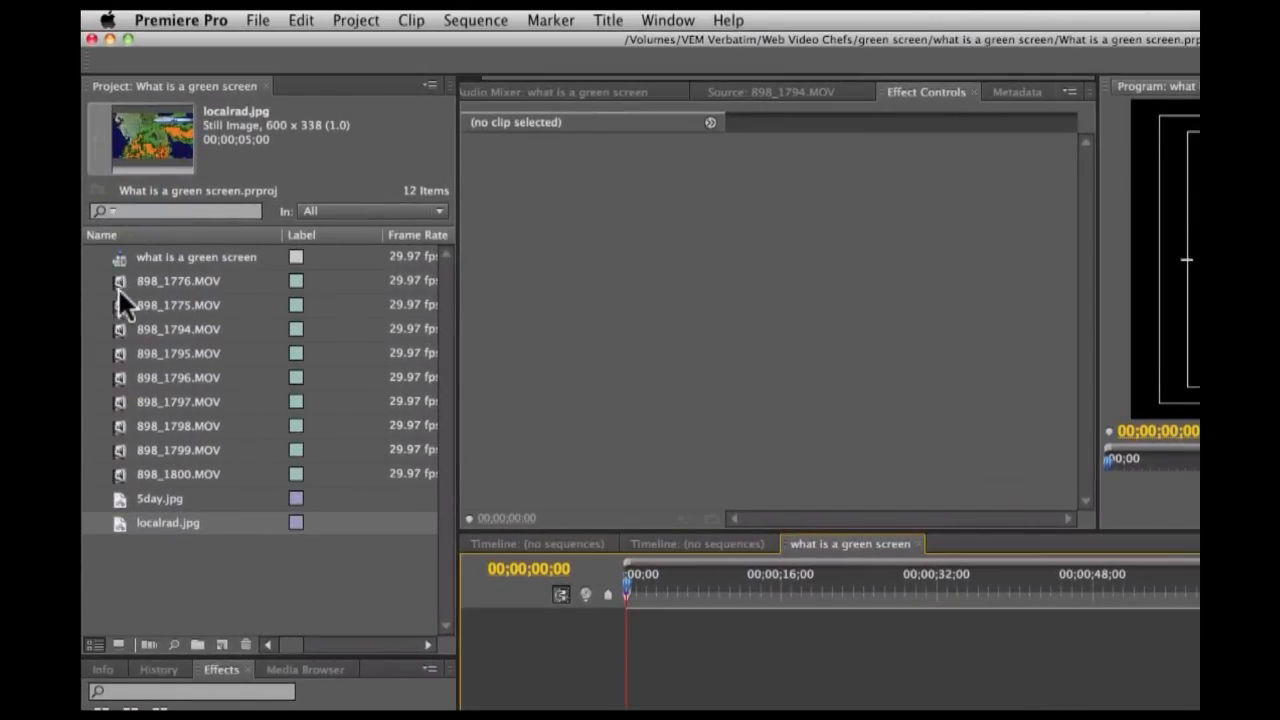
mouse_move(132, 302)
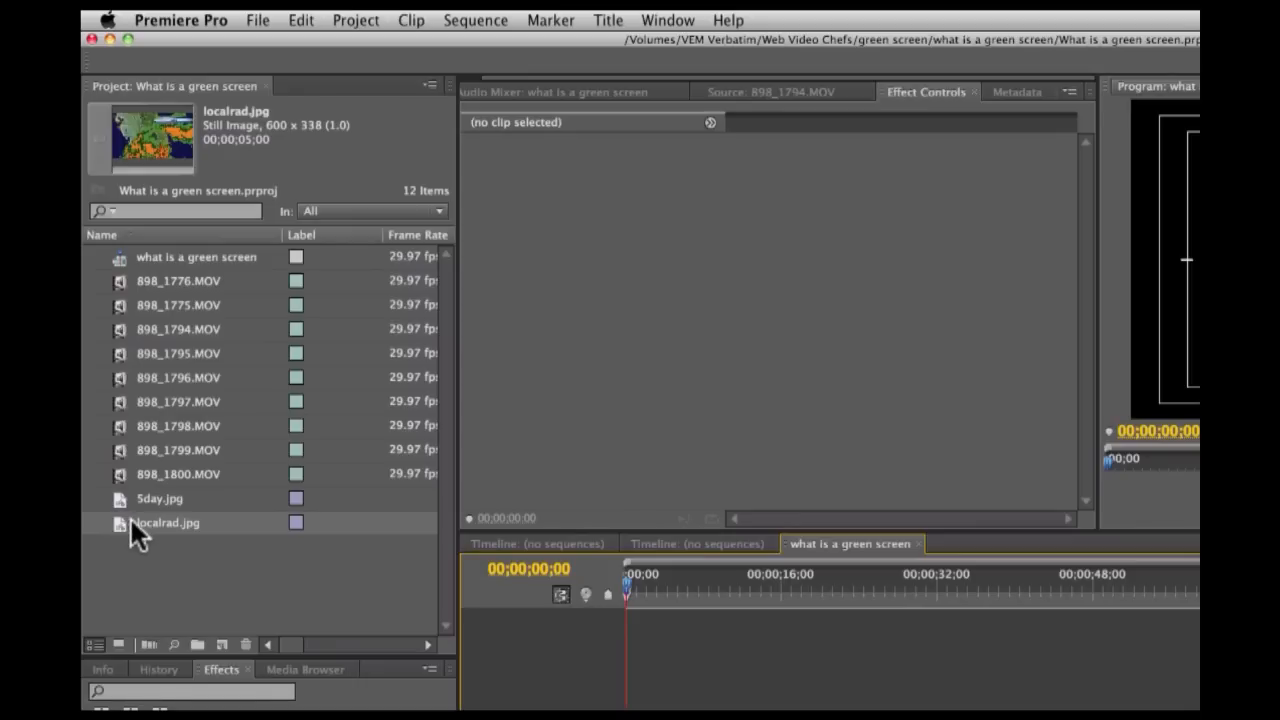
mouse_move(124, 296)
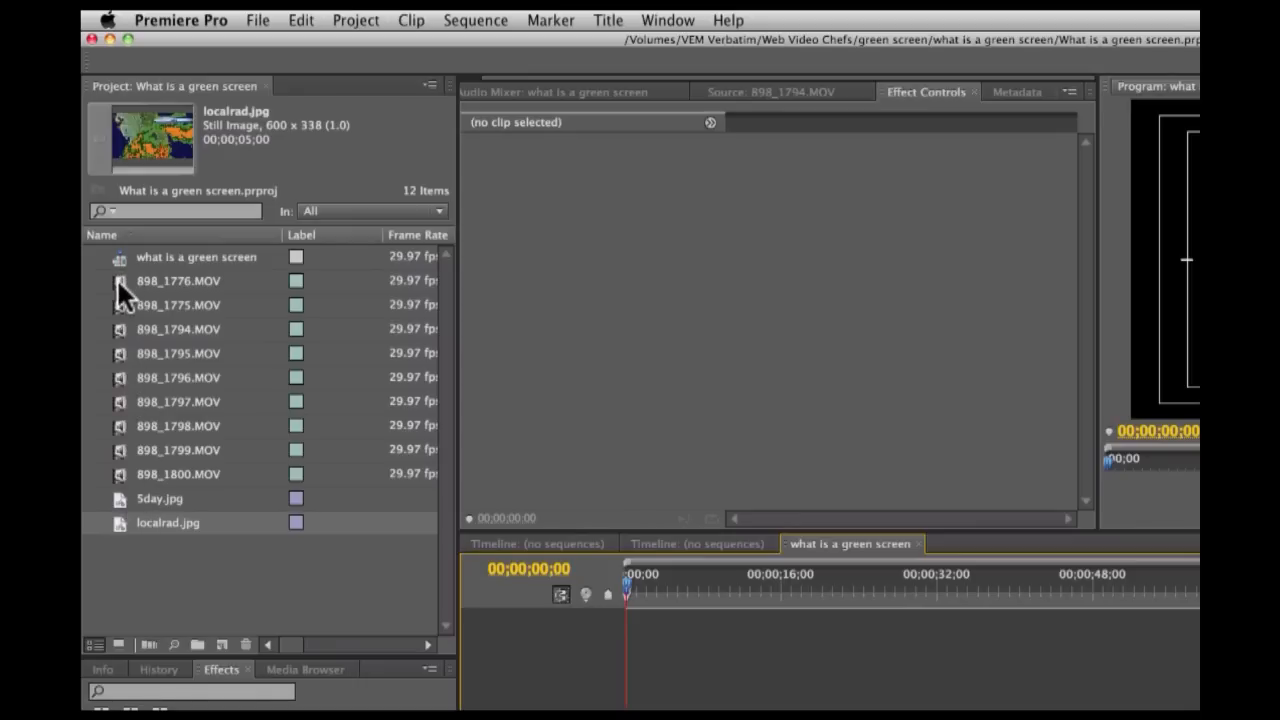
Load the green-screen talent clip 898_1776.MOV into the Source Monitor for preview.
double_click(178, 280)
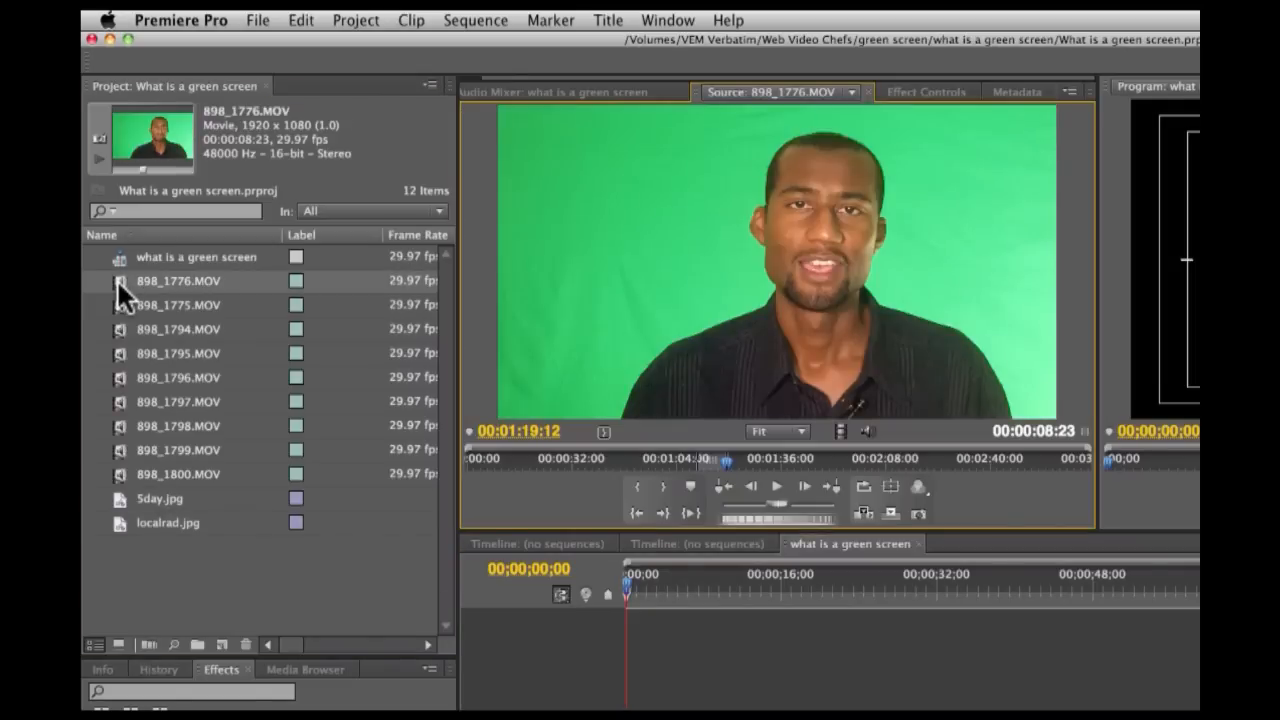
mouse_move(756, 250)
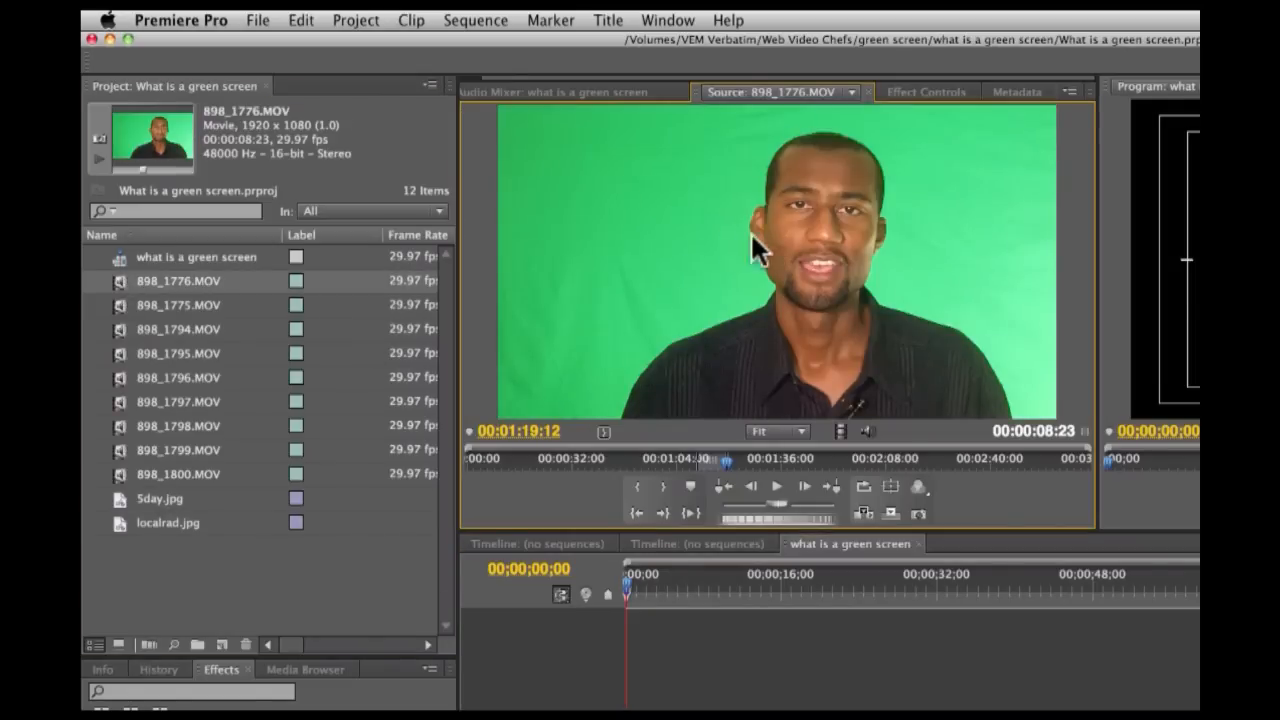
mouse_move(736, 330)
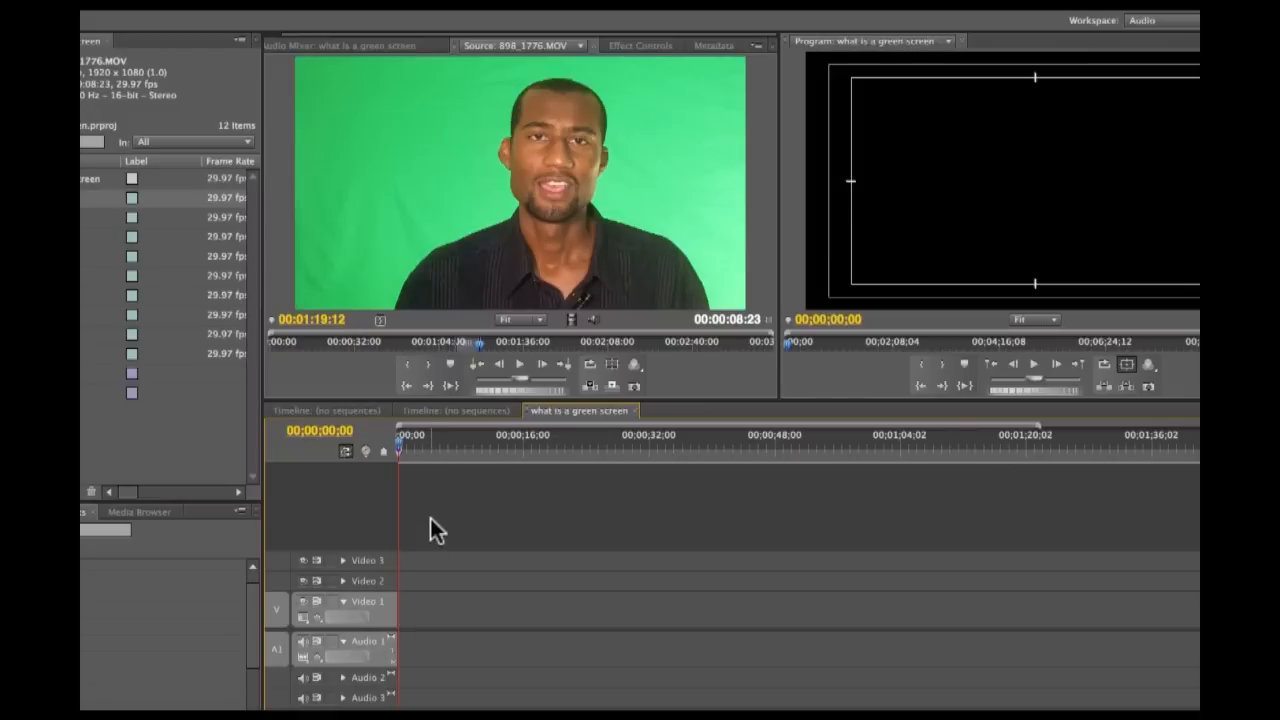
mouse_move(612, 388)
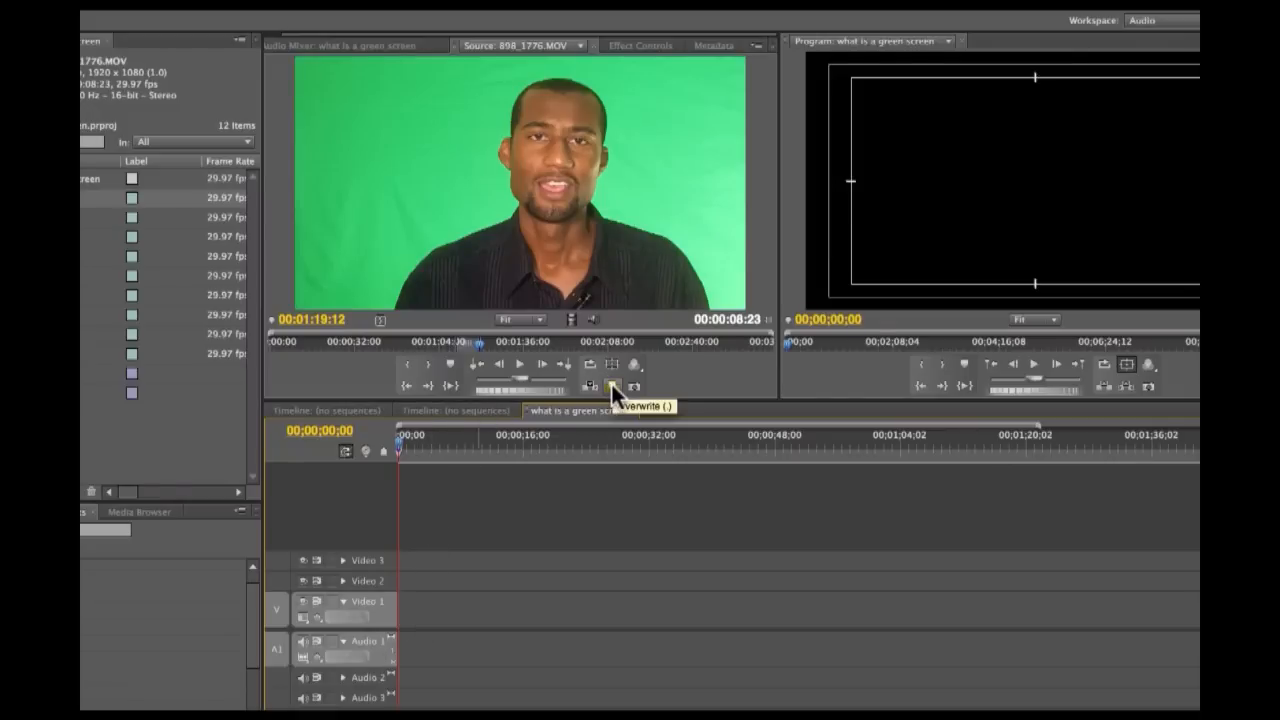
Overwrite the talent clip 898_1776.MOV with its audio onto the start of the sequence.
click(612, 386)
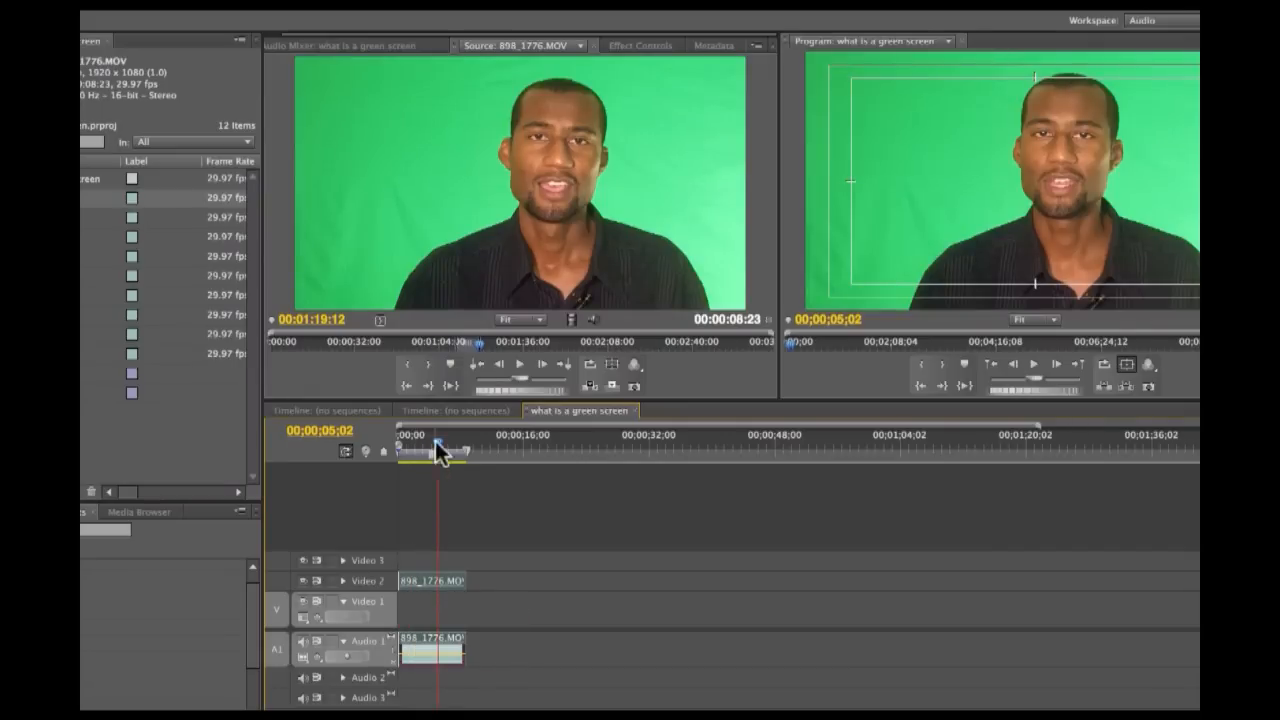
mouse_move(410, 622)
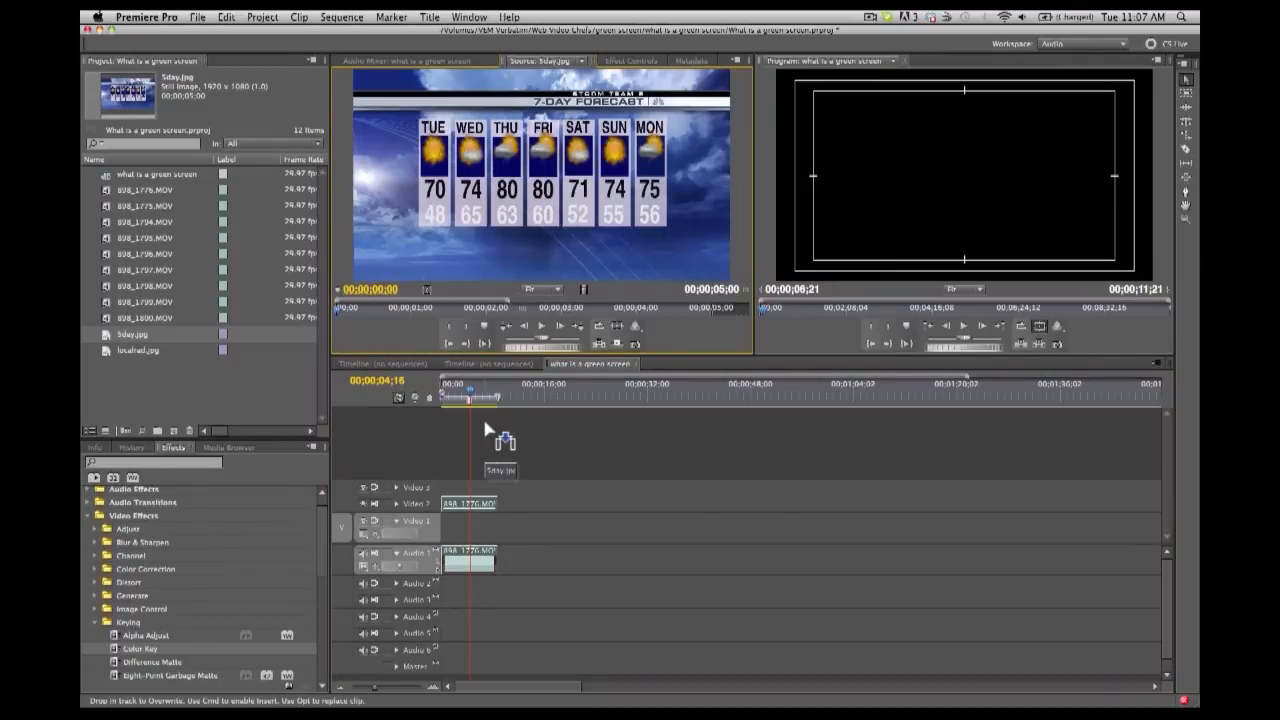
Place the 5day.jpg forecast and localrad.jpg radar stills in the sequence under the talent clip.
drag(500, 444, 470, 522)
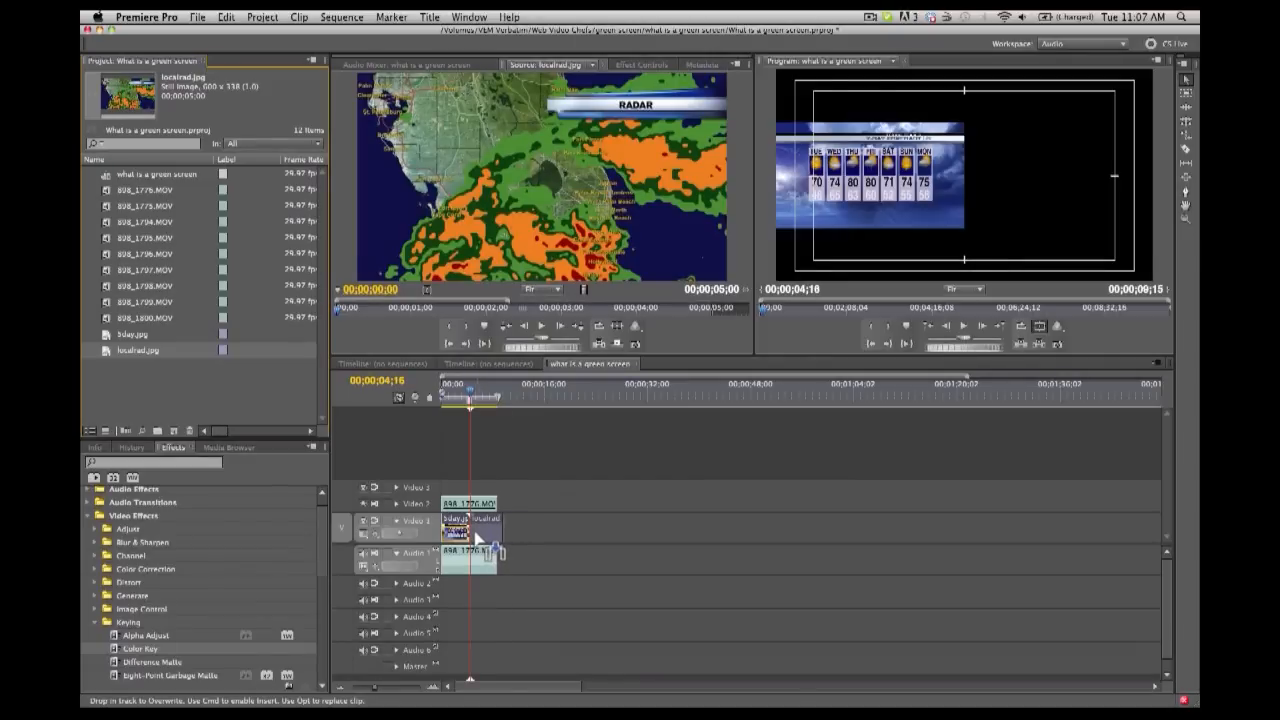
click(500, 396)
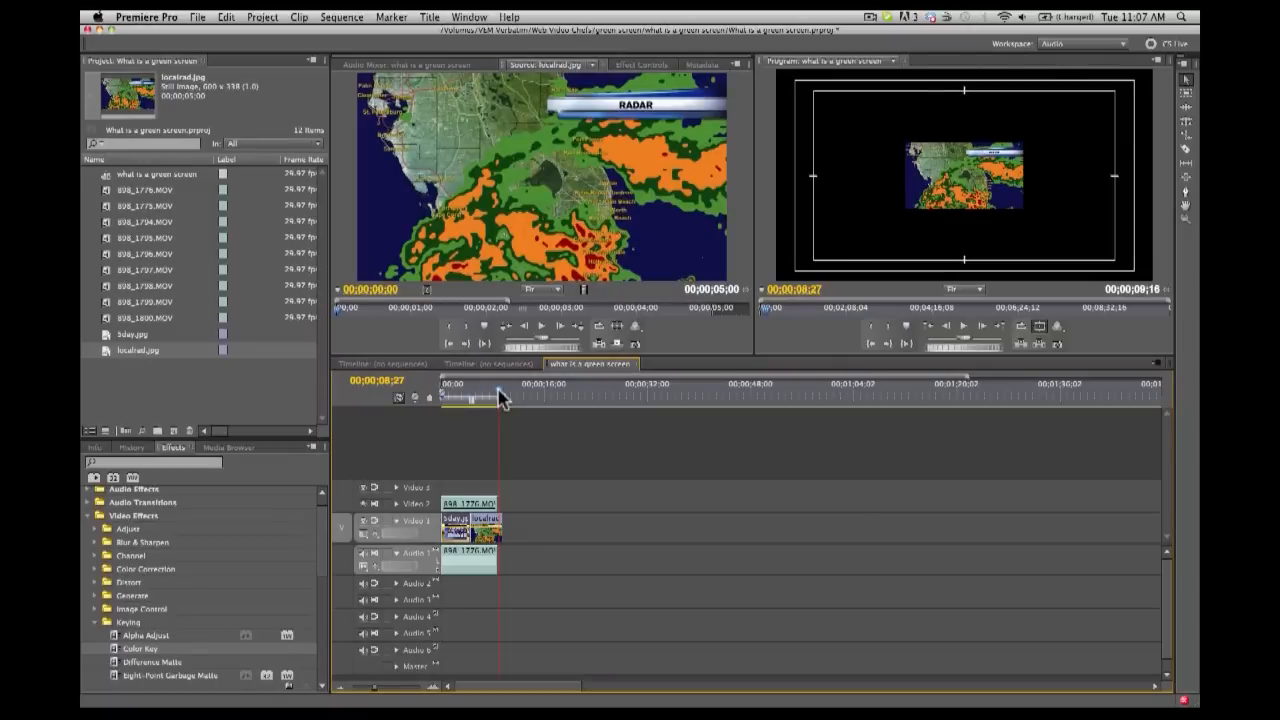
click(960, 176)
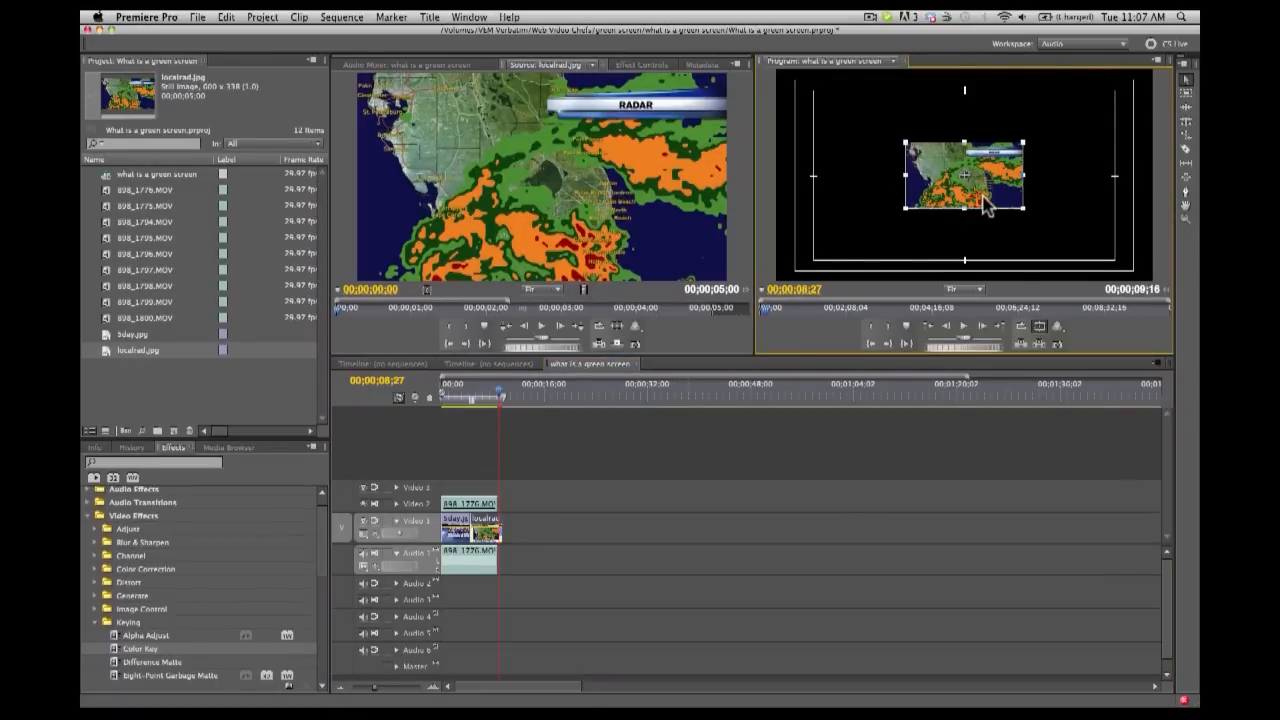
mouse_move(944, 156)
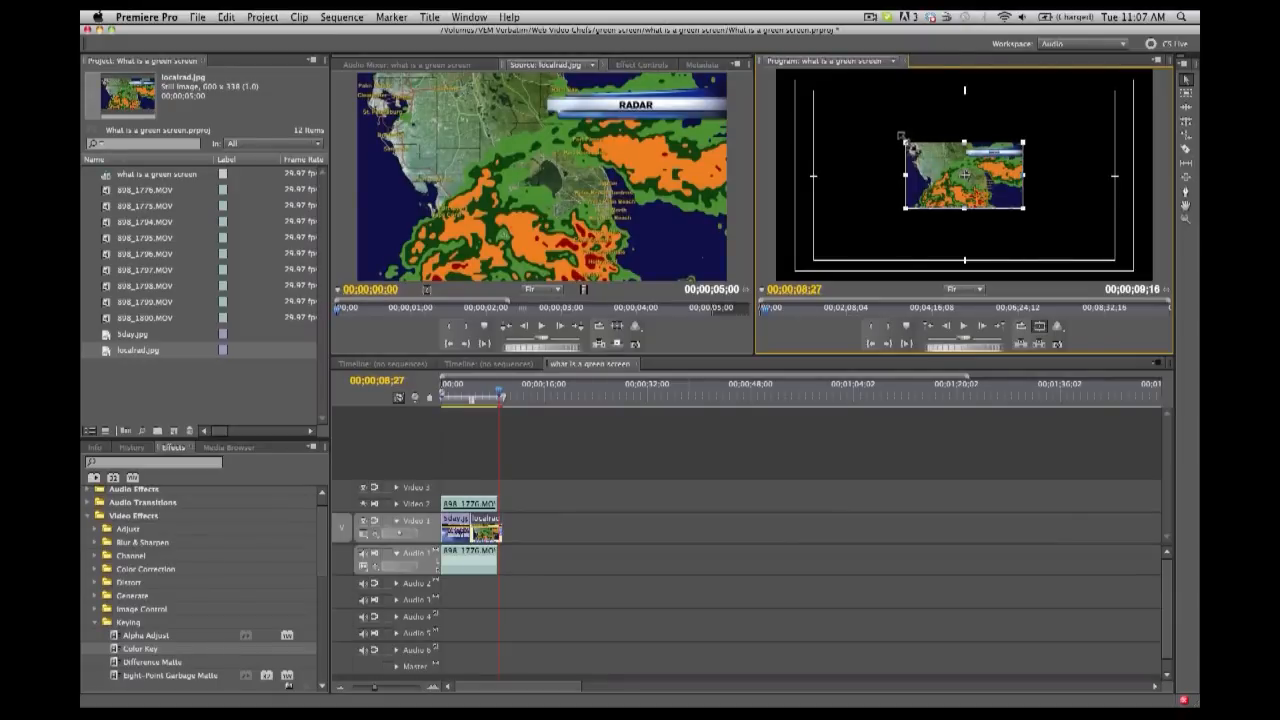
mouse_move(1024, 126)
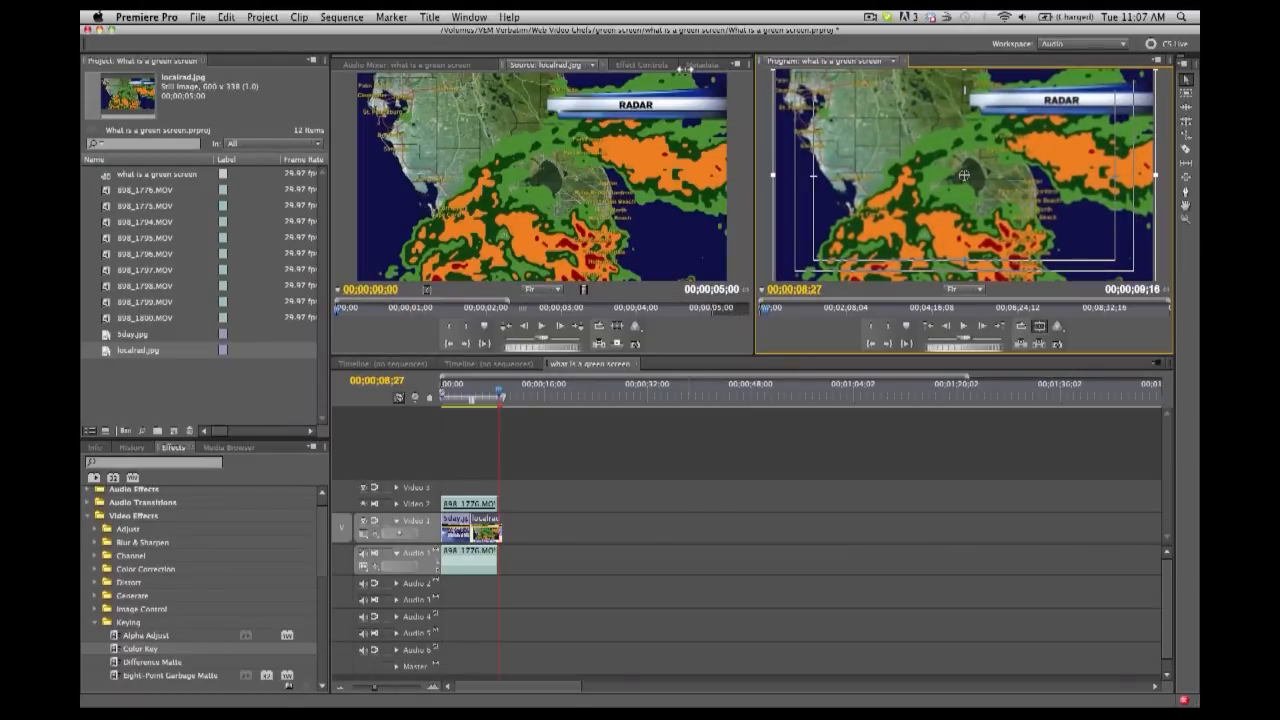
mouse_move(556, 392)
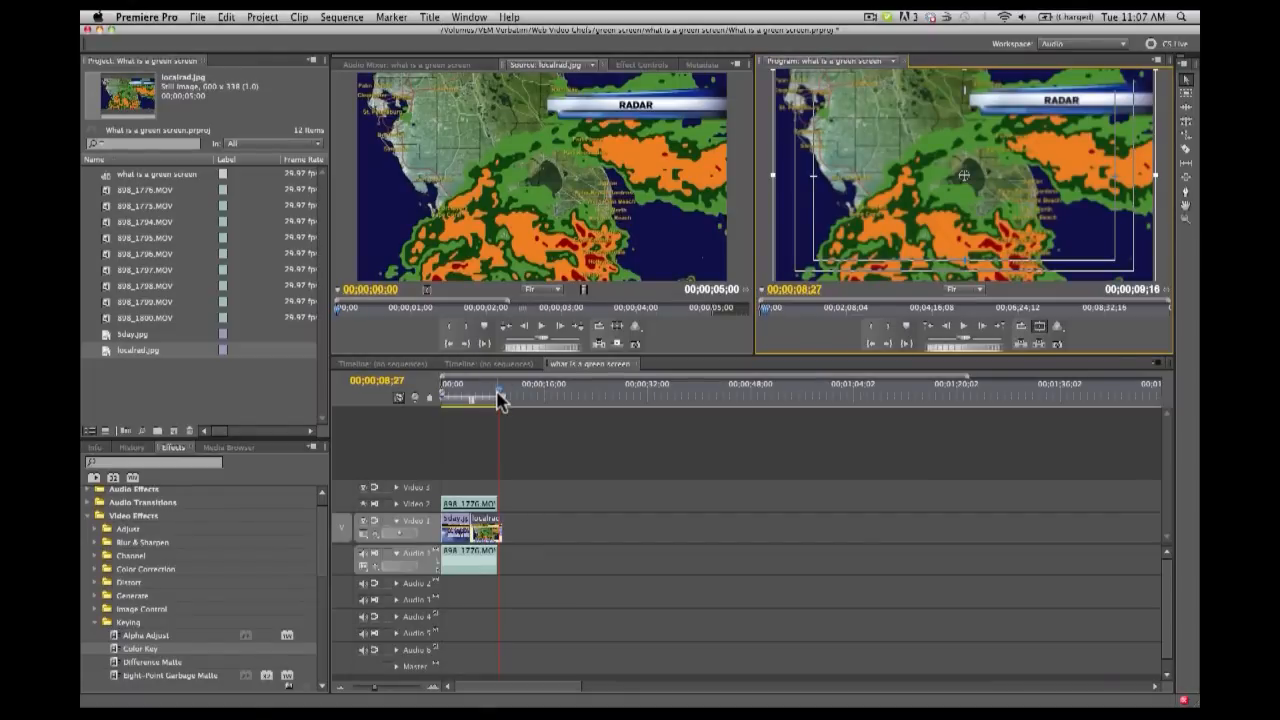
mouse_move(1044, 120)
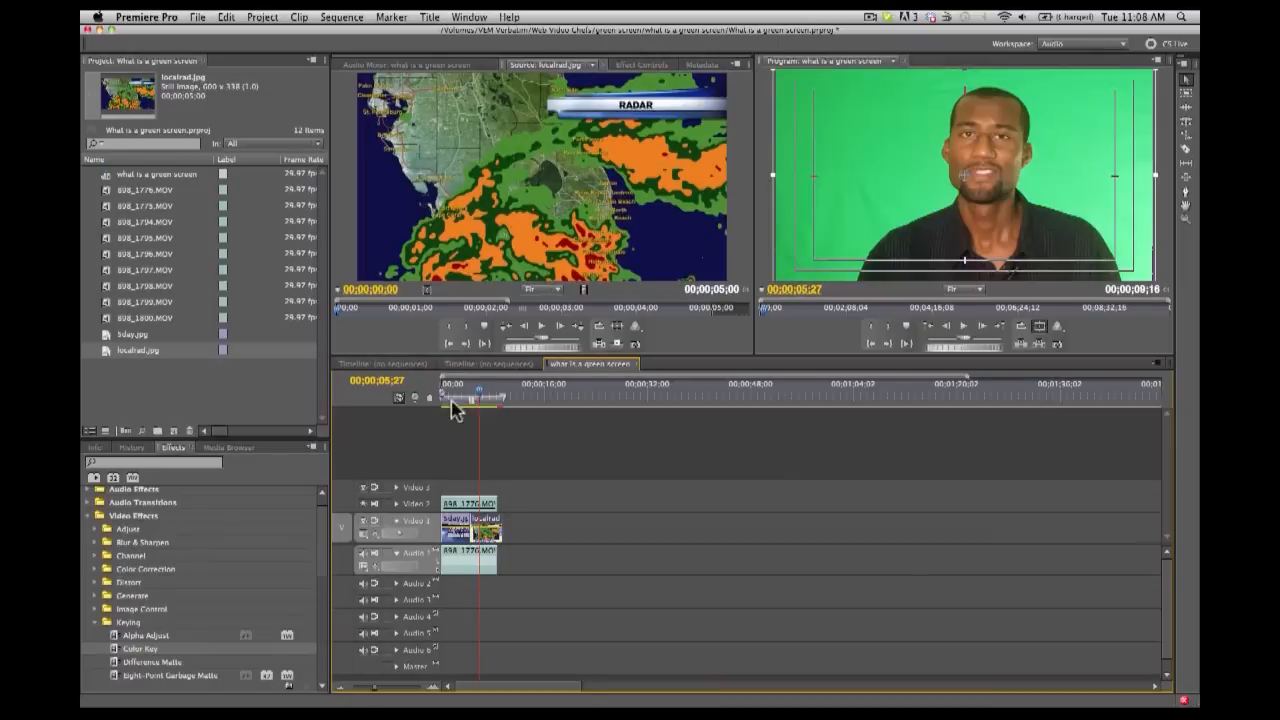
mouse_move(120, 596)
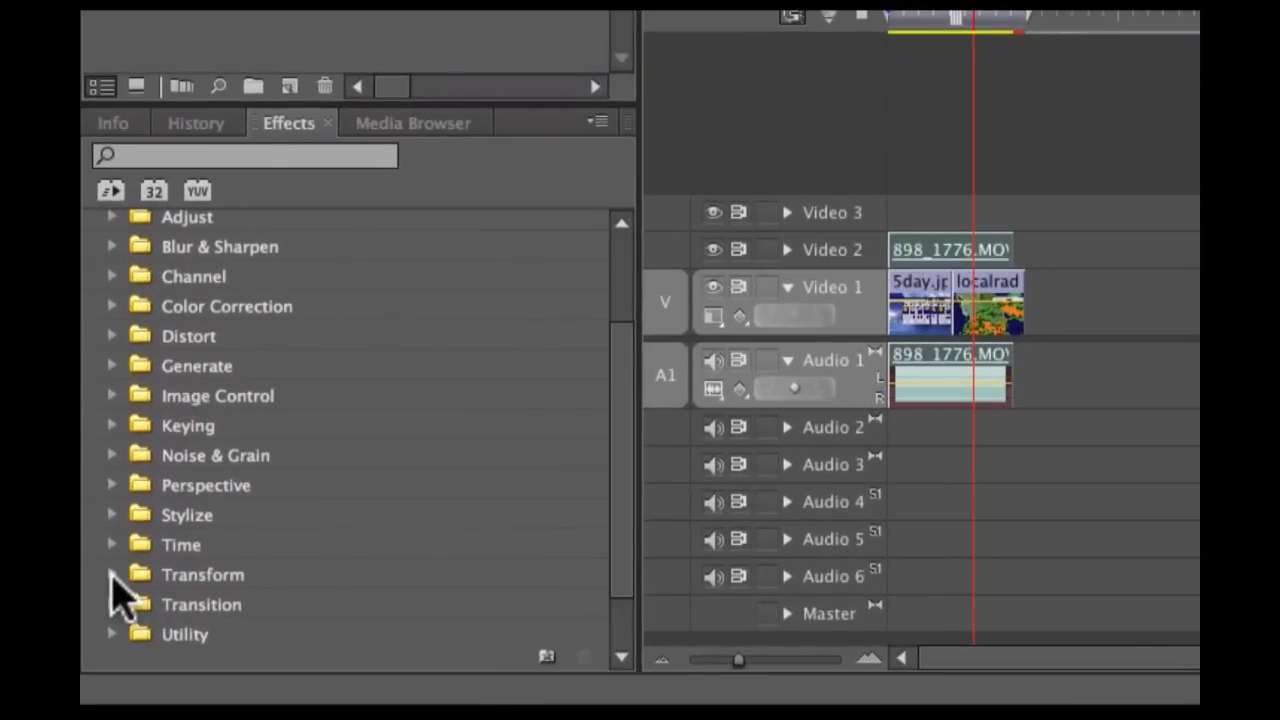
Apply the Transform > Crop video effect to the talent clip 898_1776.MOV.
click(112, 574)
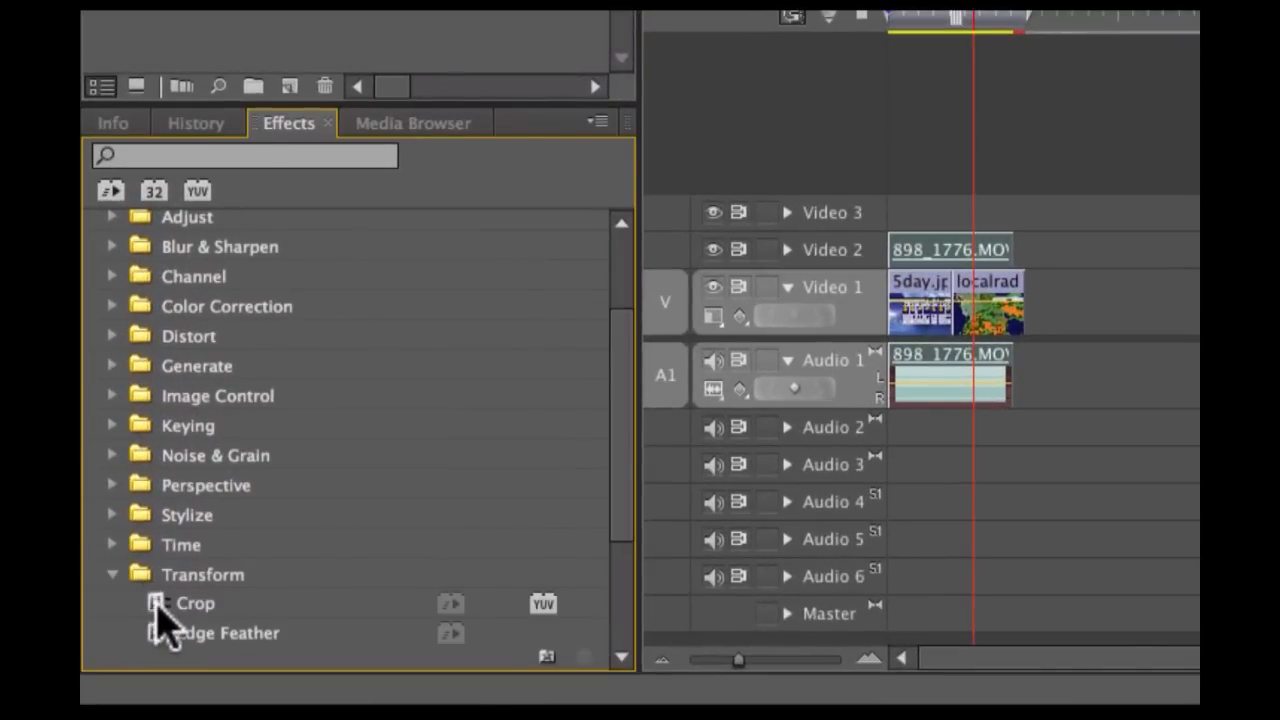
drag(196, 604, 690, 44)
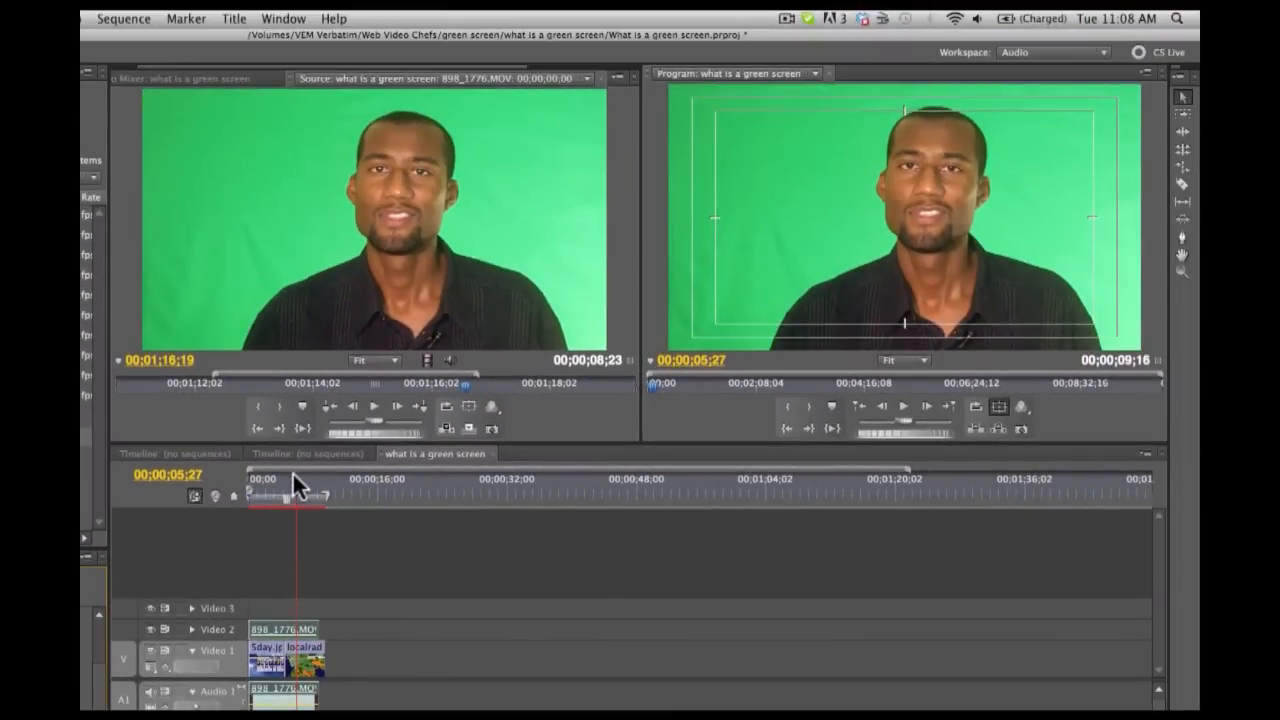
mouse_move(818, 198)
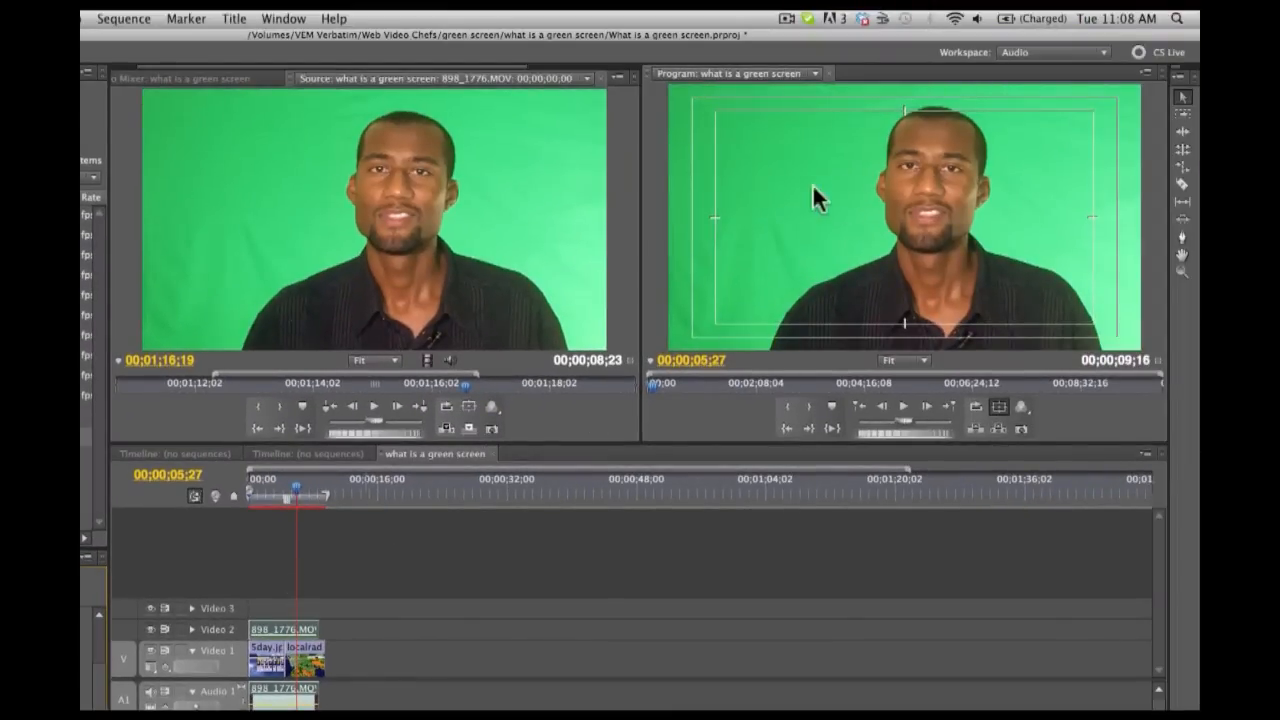
mouse_move(290, 510)
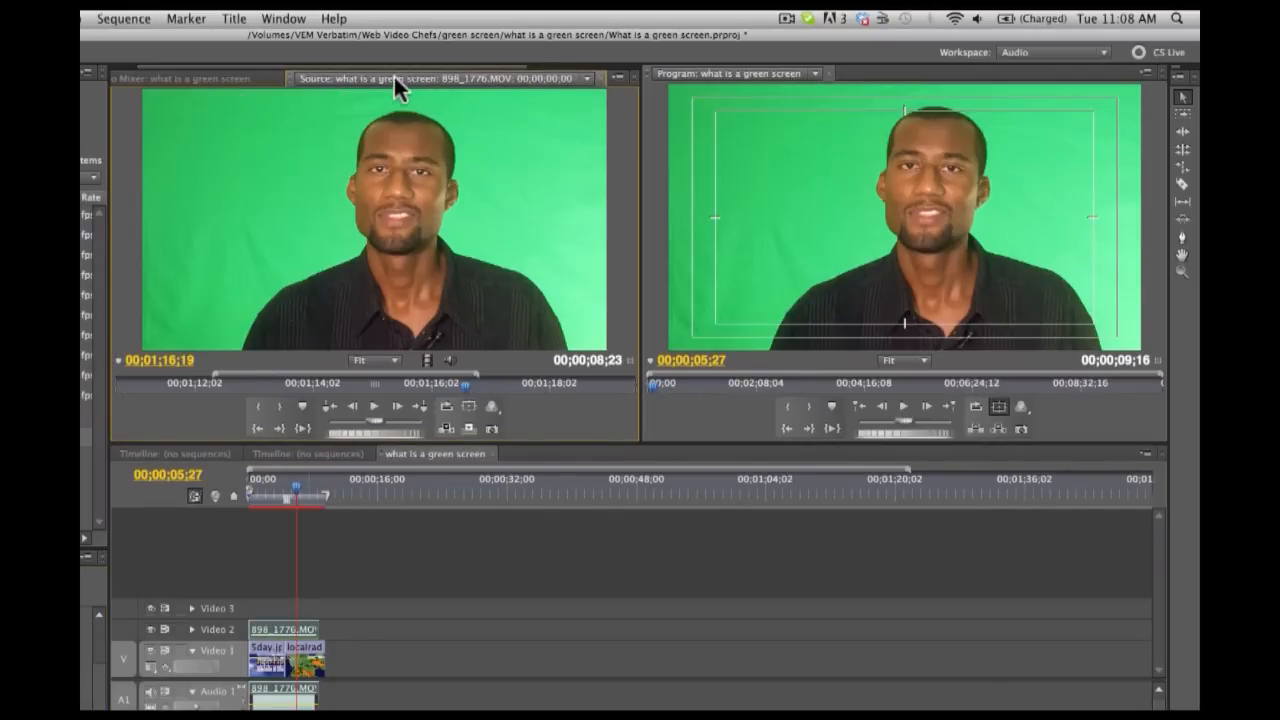
In Effect Controls, crop the talent clip's left edge in to about 19%.
click(284, 18)
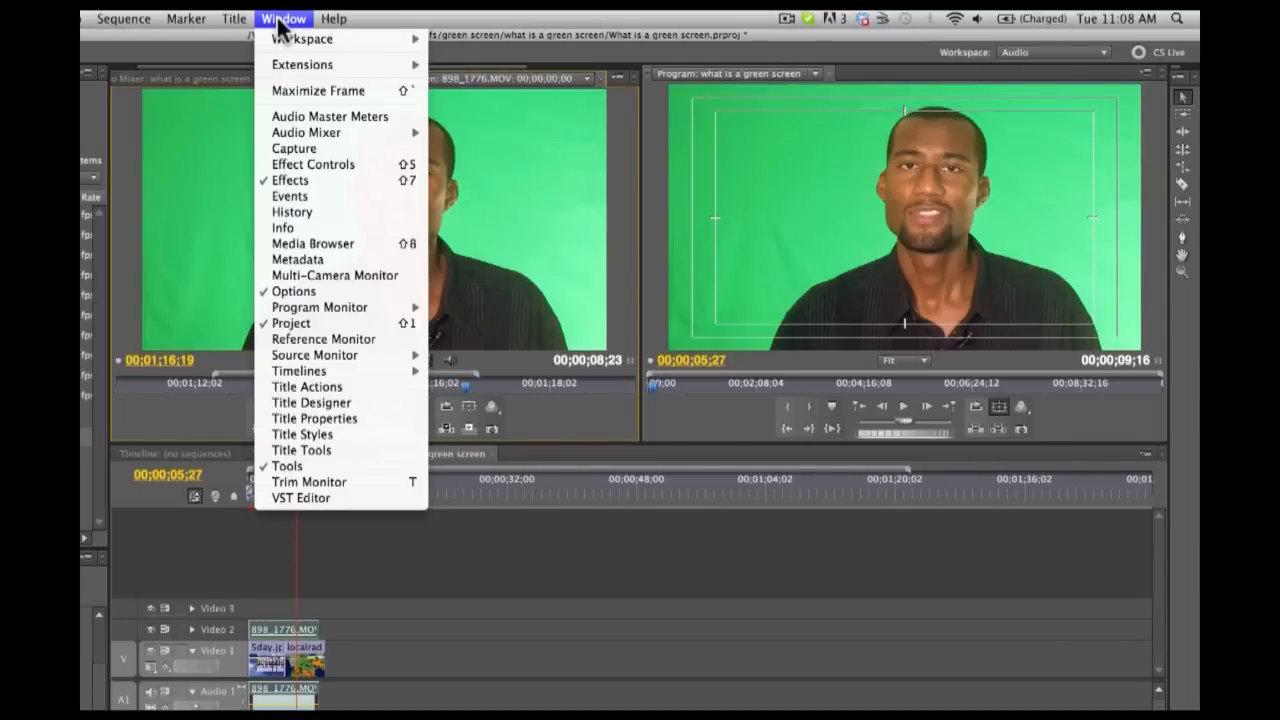
mouse_move(294, 148)
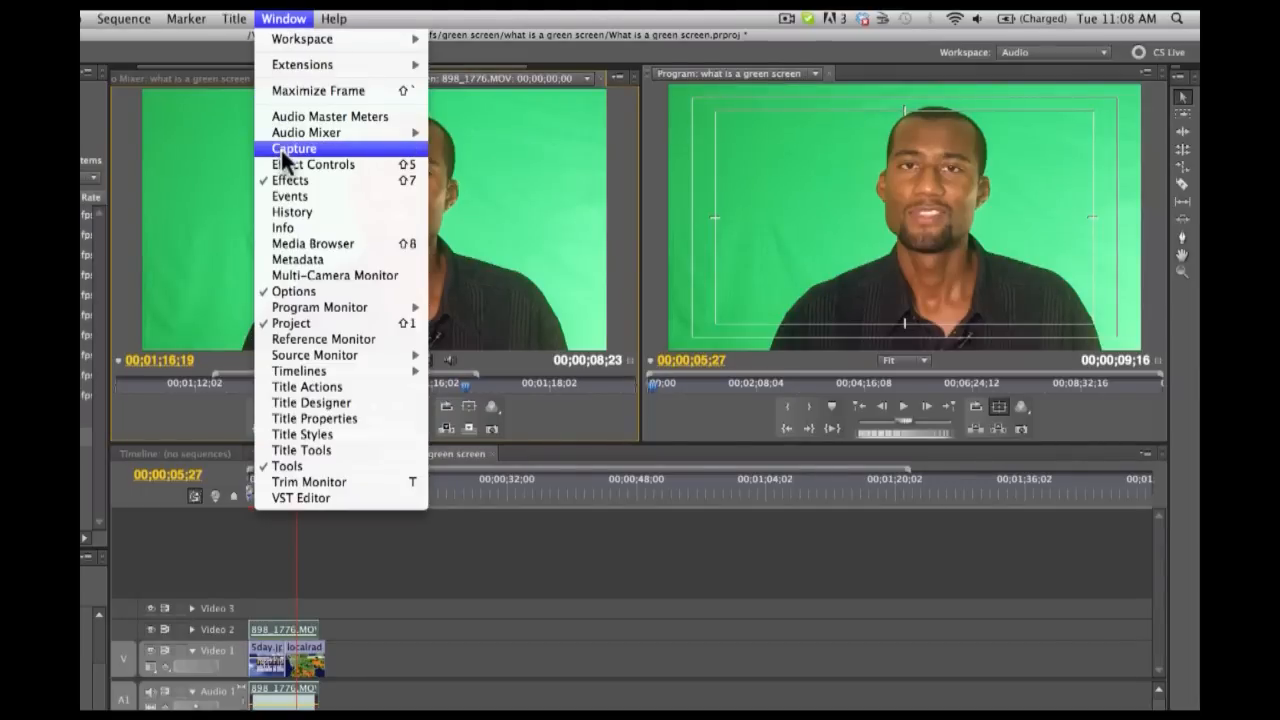
click(314, 164)
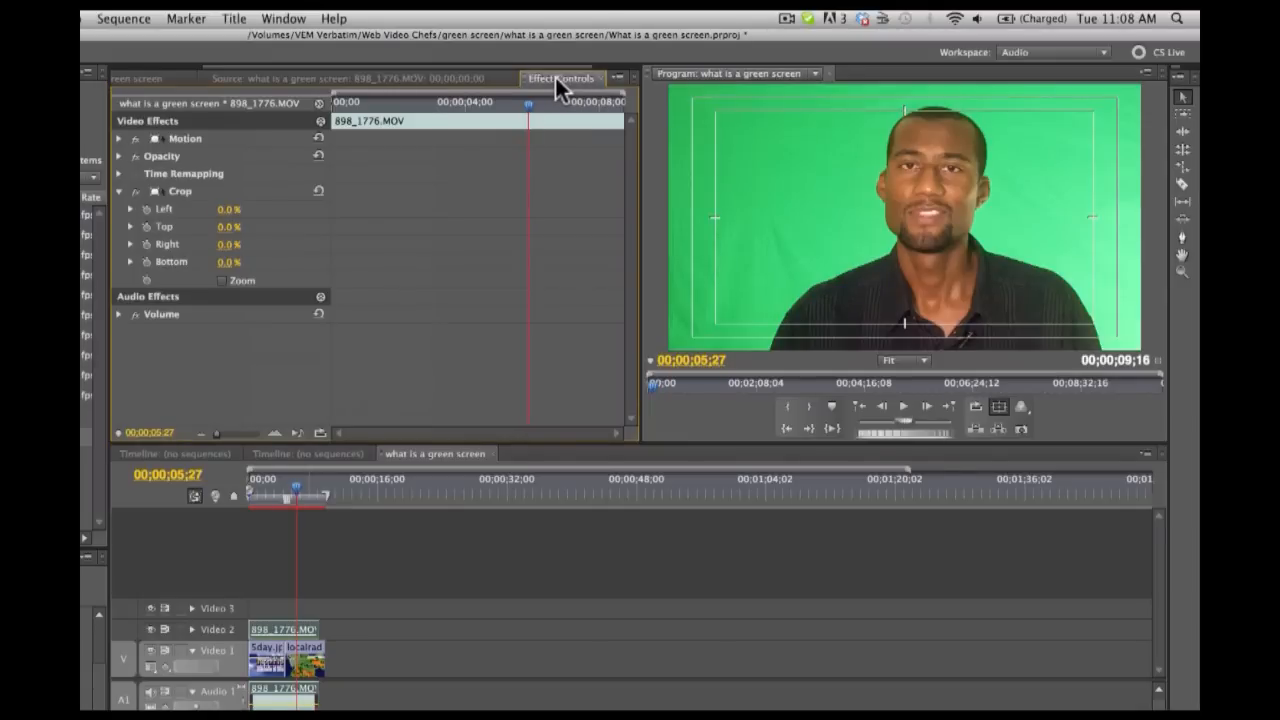
mouse_move(196, 230)
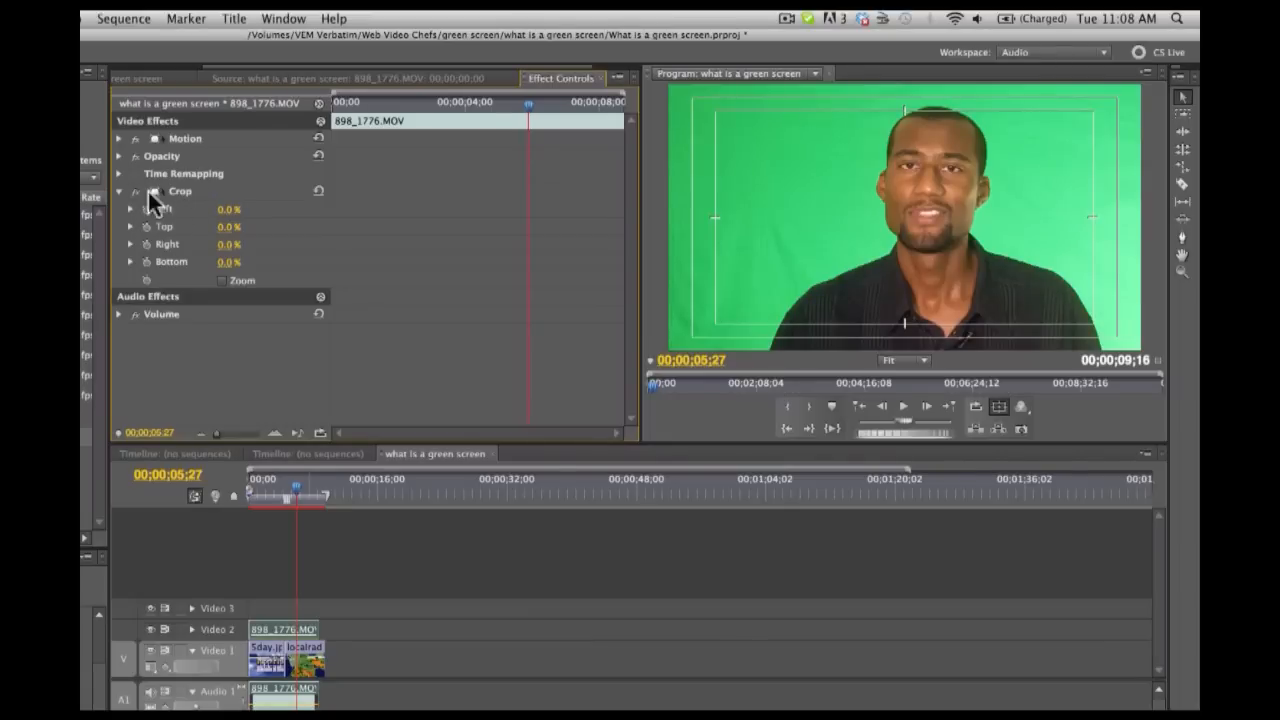
mouse_move(148, 198)
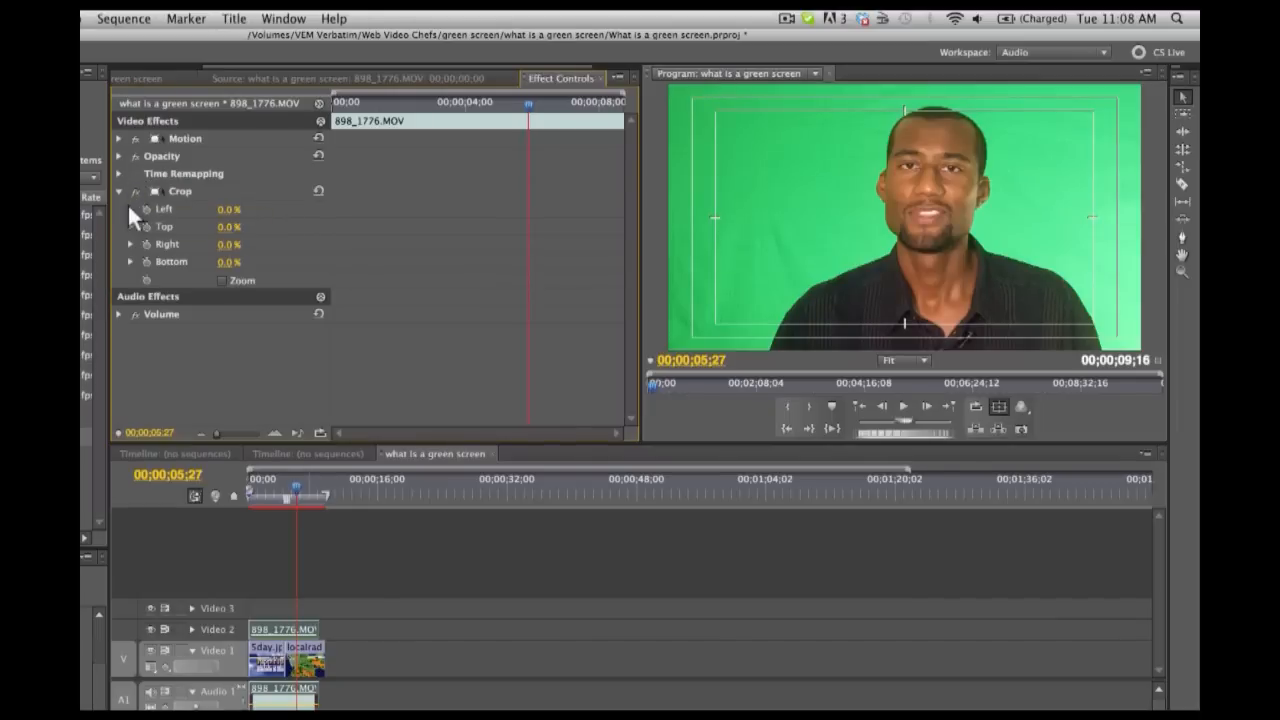
click(130, 210)
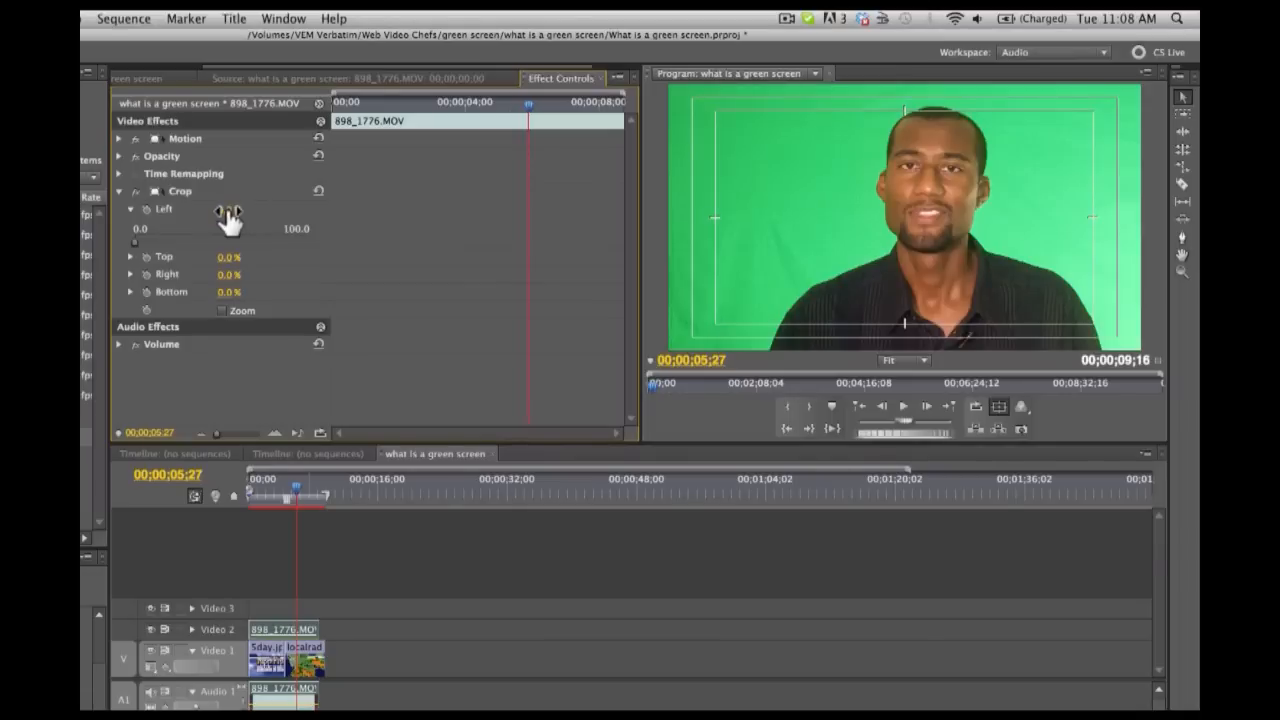
drag(228, 210, 234, 210)
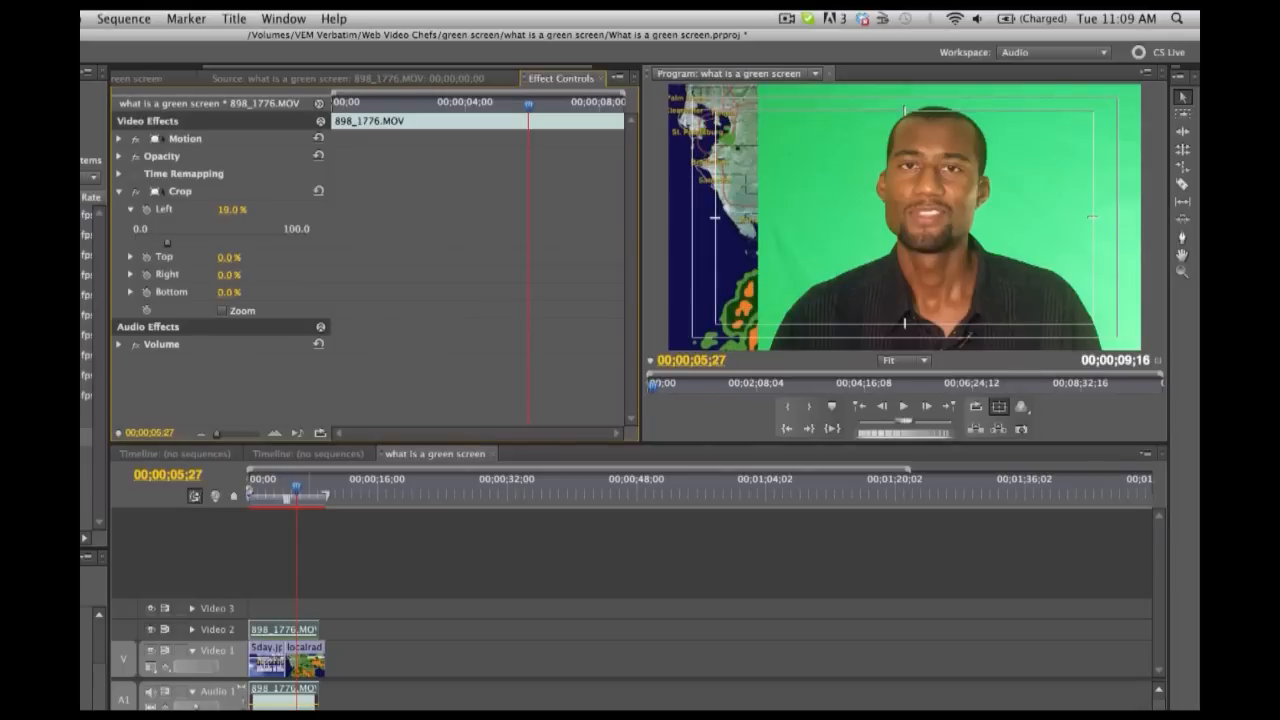
mouse_move(224, 256)
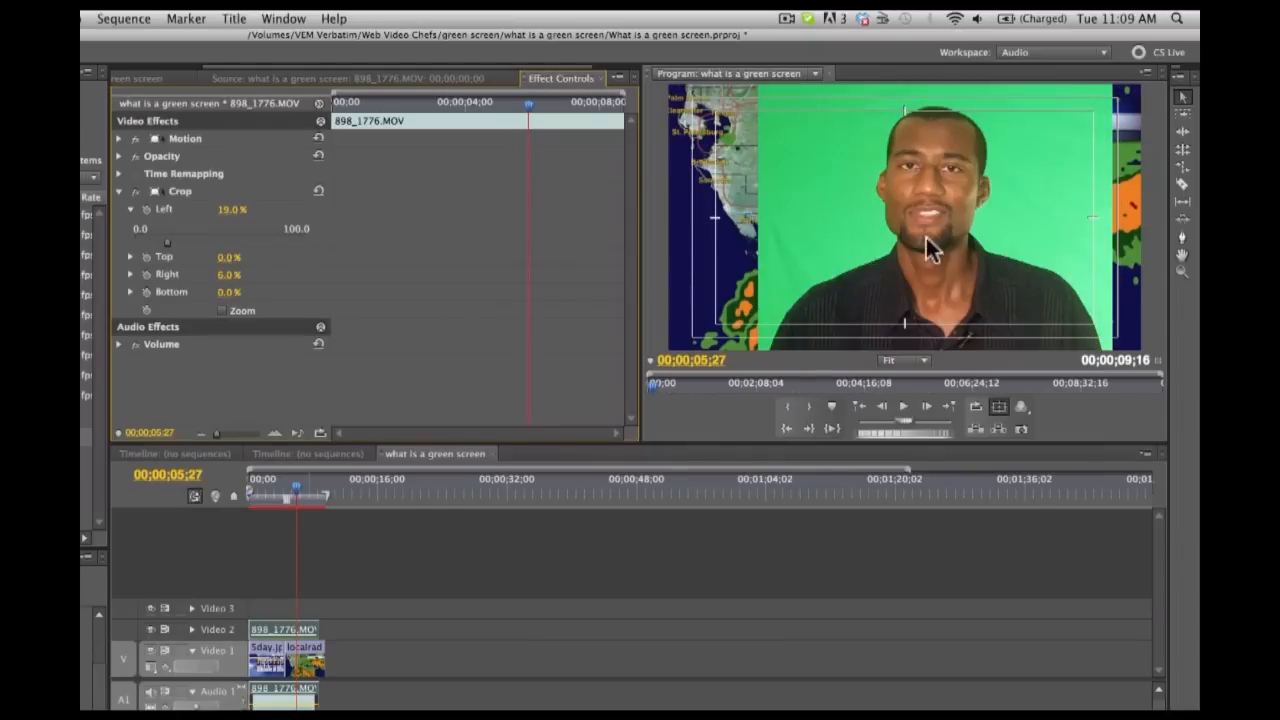
mouse_move(1010, 218)
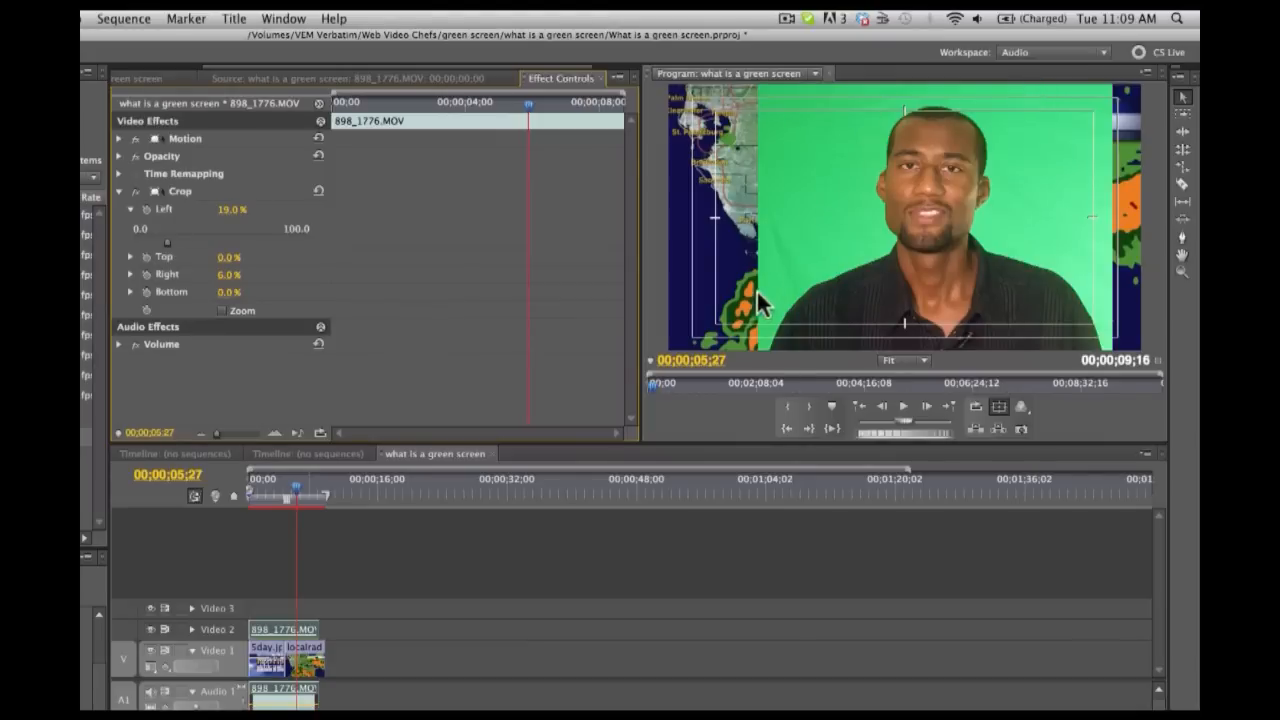
mouse_move(724, 260)
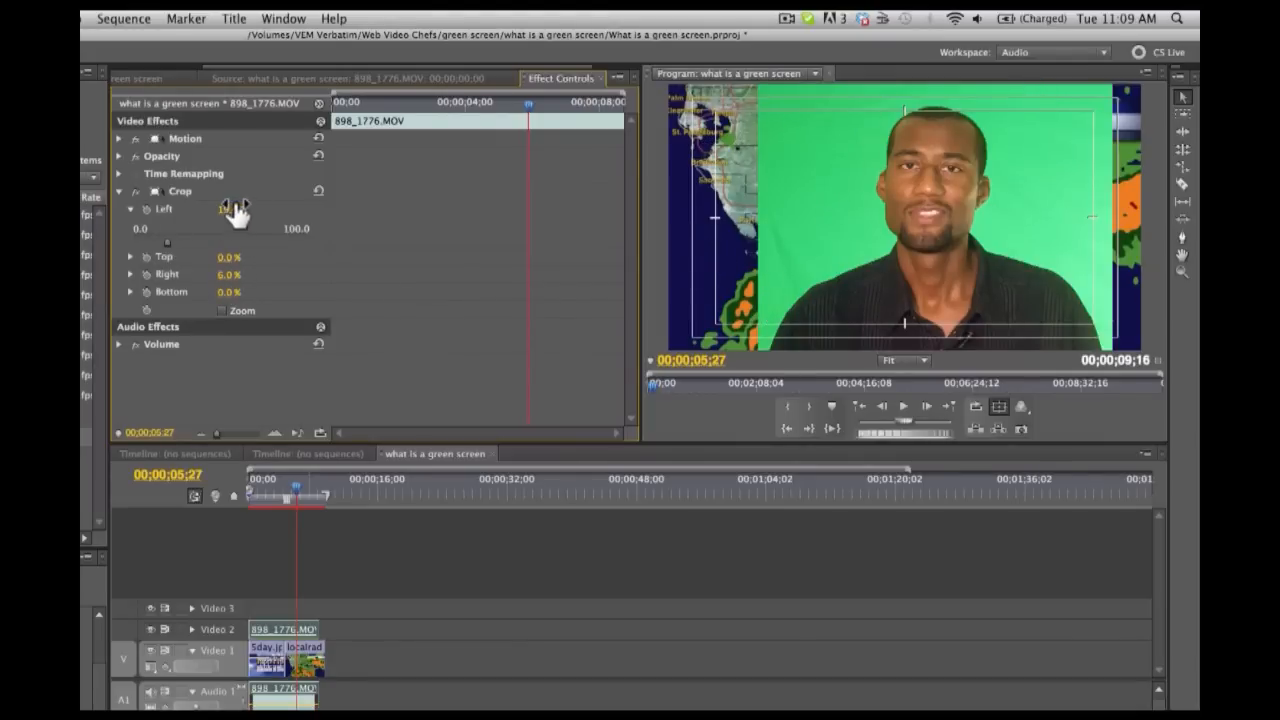
drag(164, 242, 196, 242)
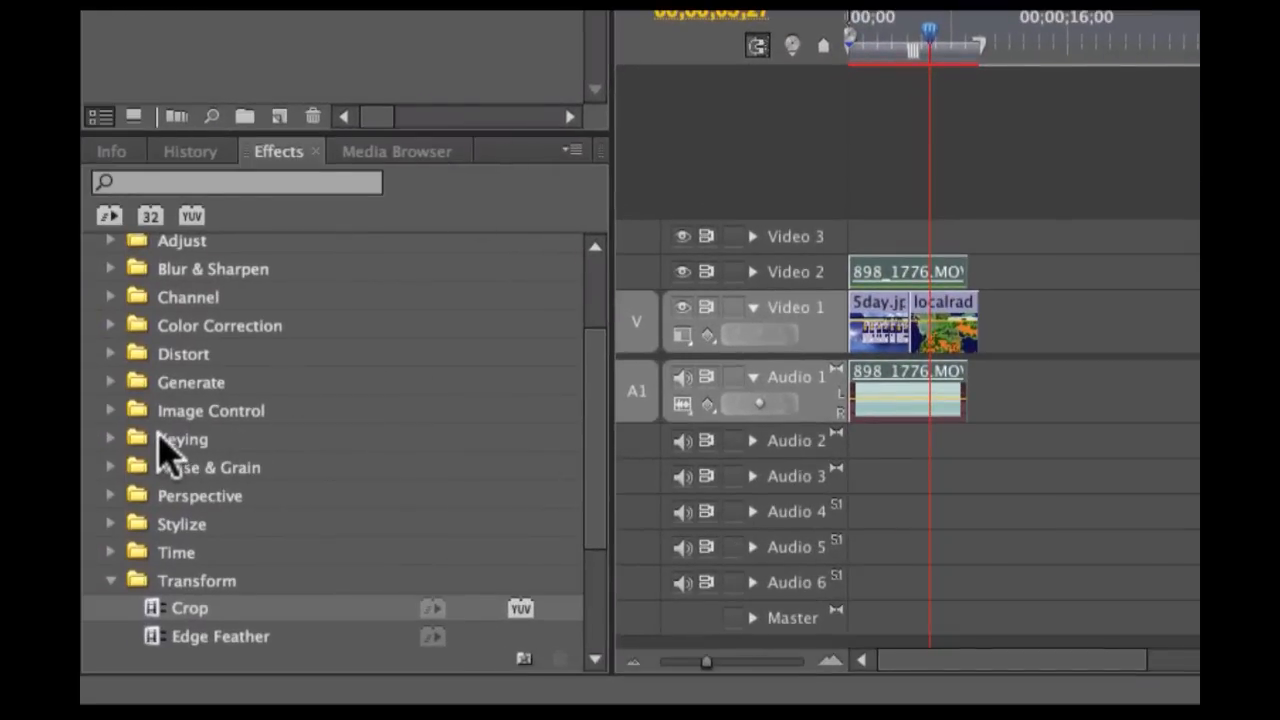
Locate the Color Key effect in the Keying folder to apply to the talent clip.
click(112, 440)
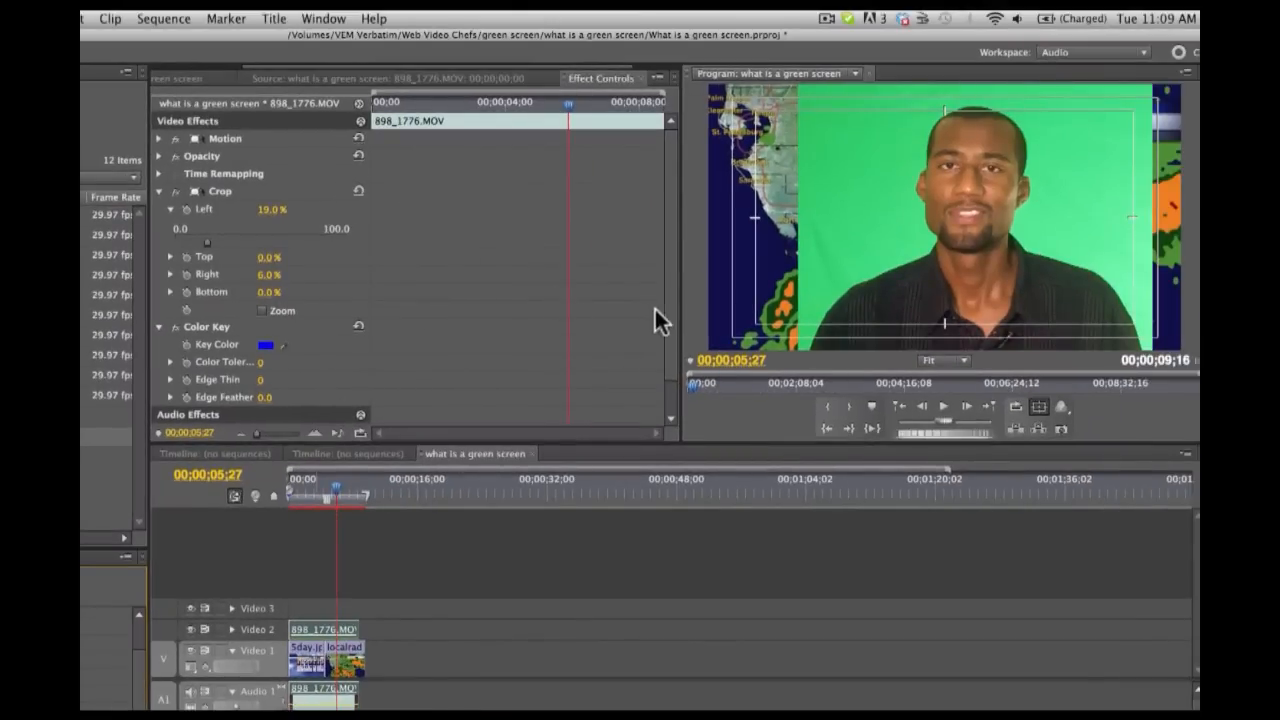
scroll(down, 3)
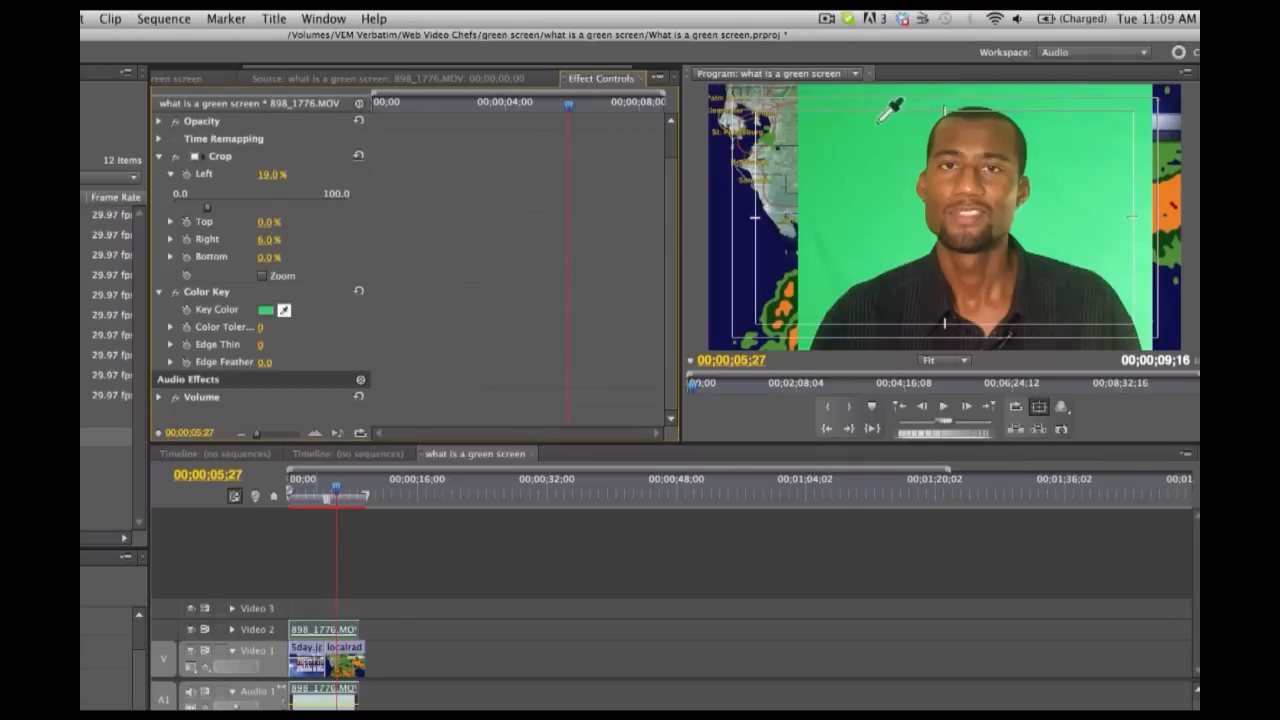
mouse_move(1140, 216)
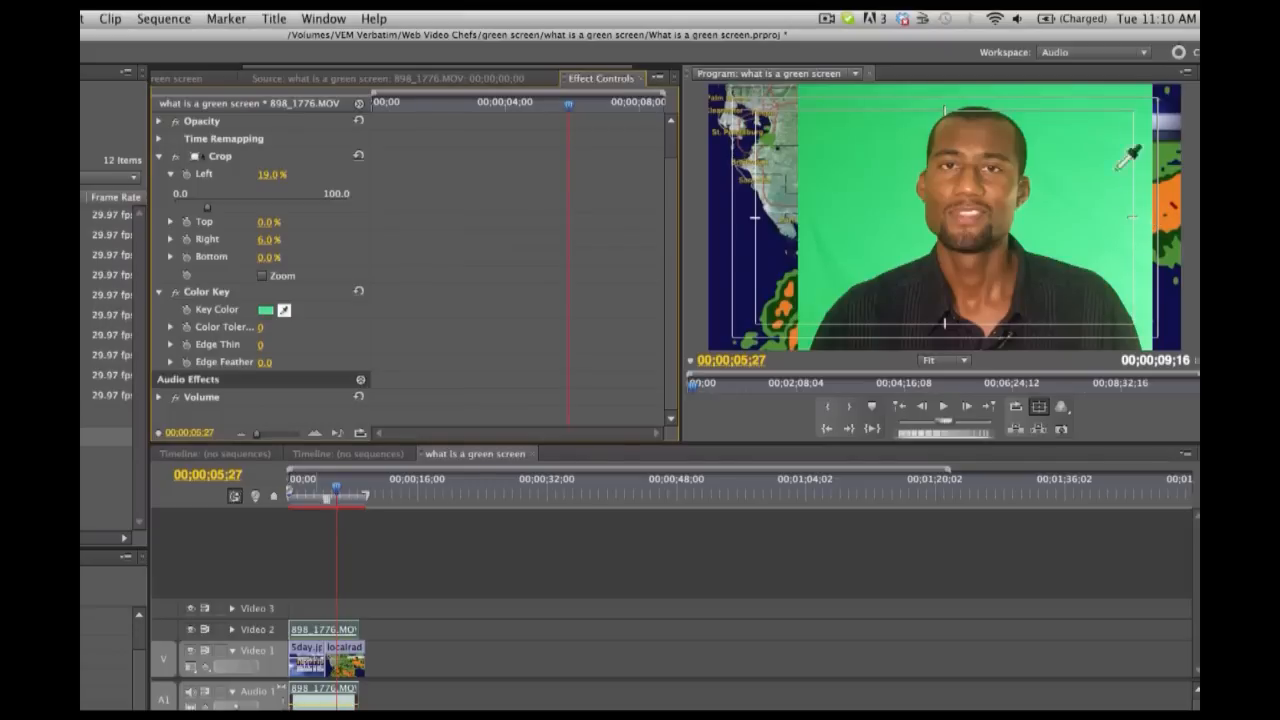
mouse_move(1130, 260)
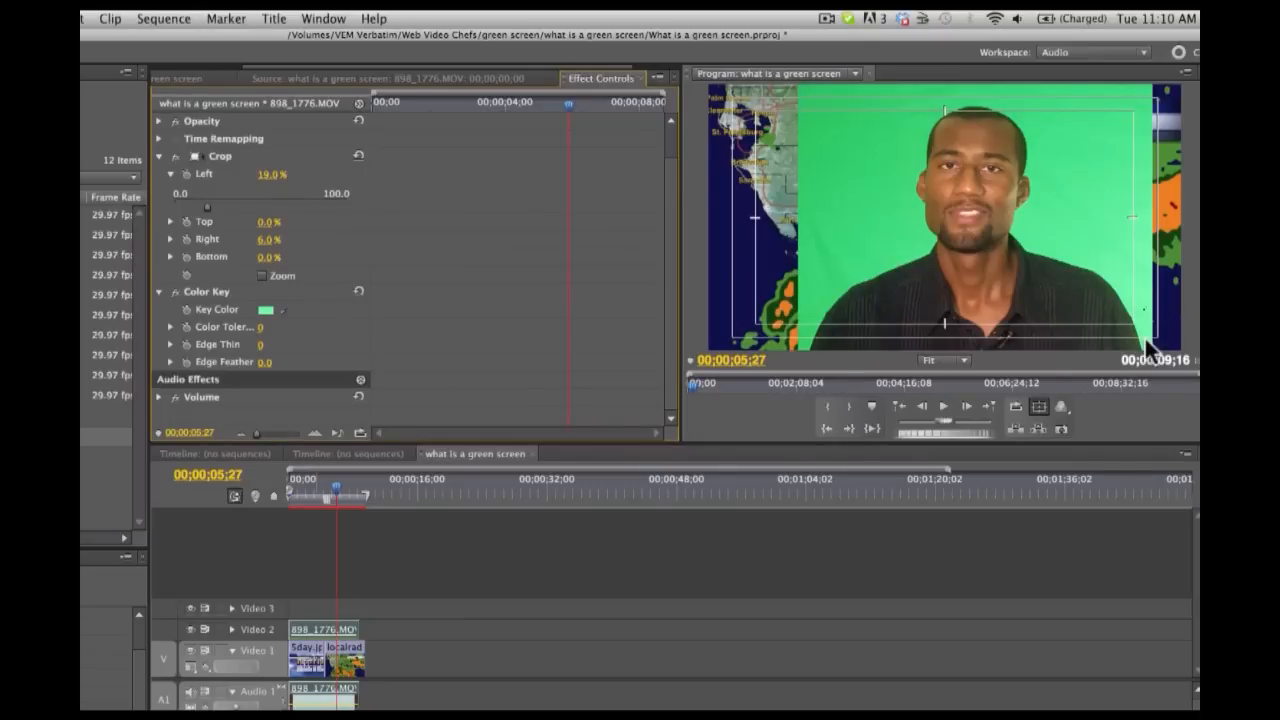
mouse_move(1002, 262)
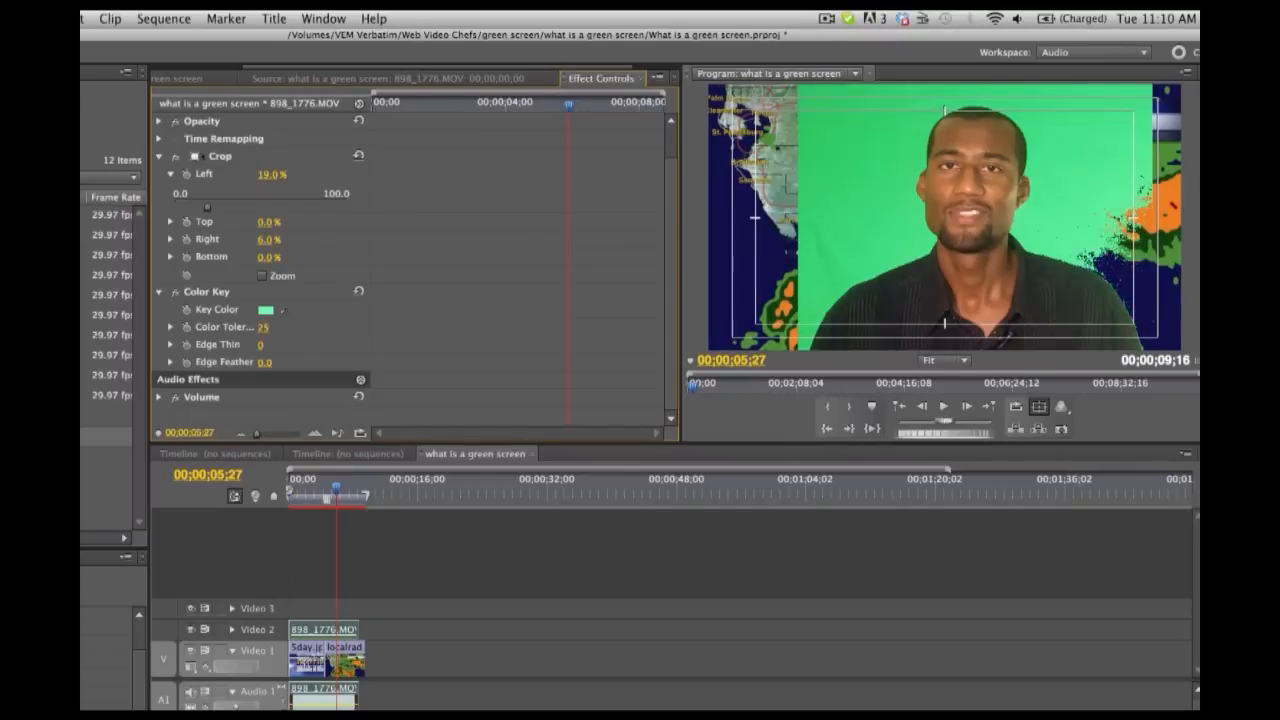
Raise the Color Key's Color Tolerance until the radar map shows, then ease it back slightly.
click(258, 326)
text(126)
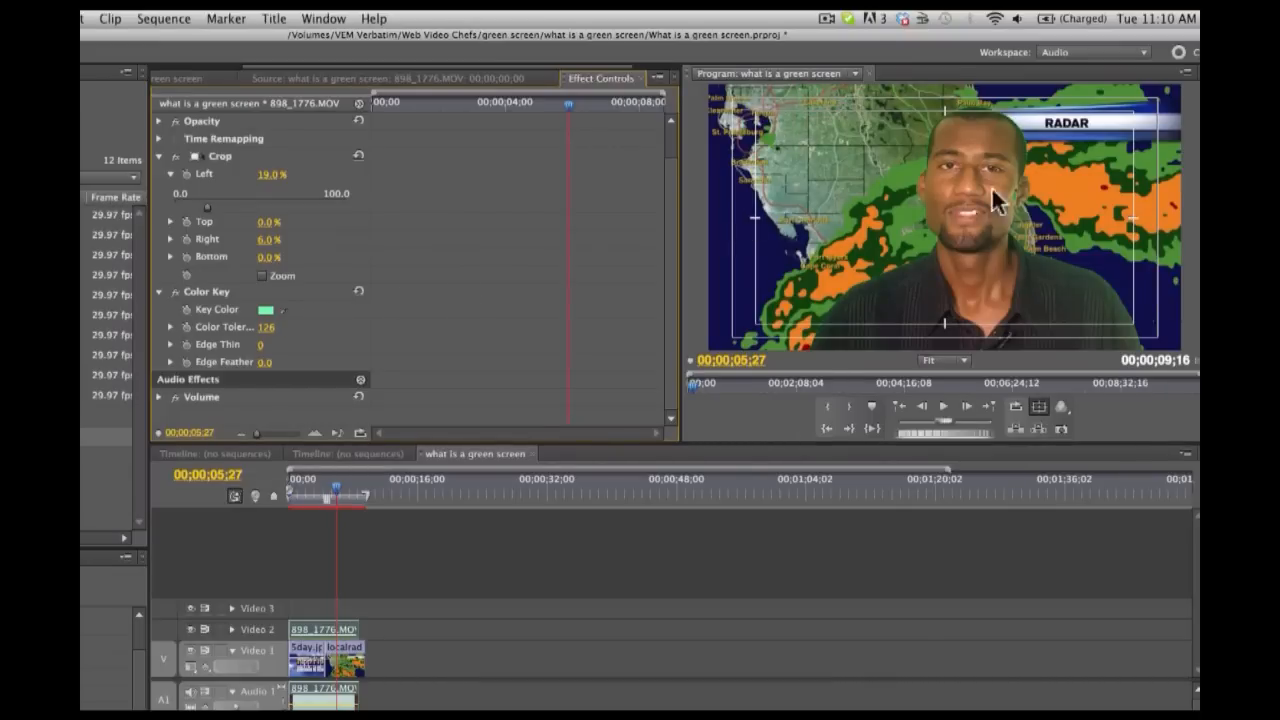
mouse_move(1004, 160)
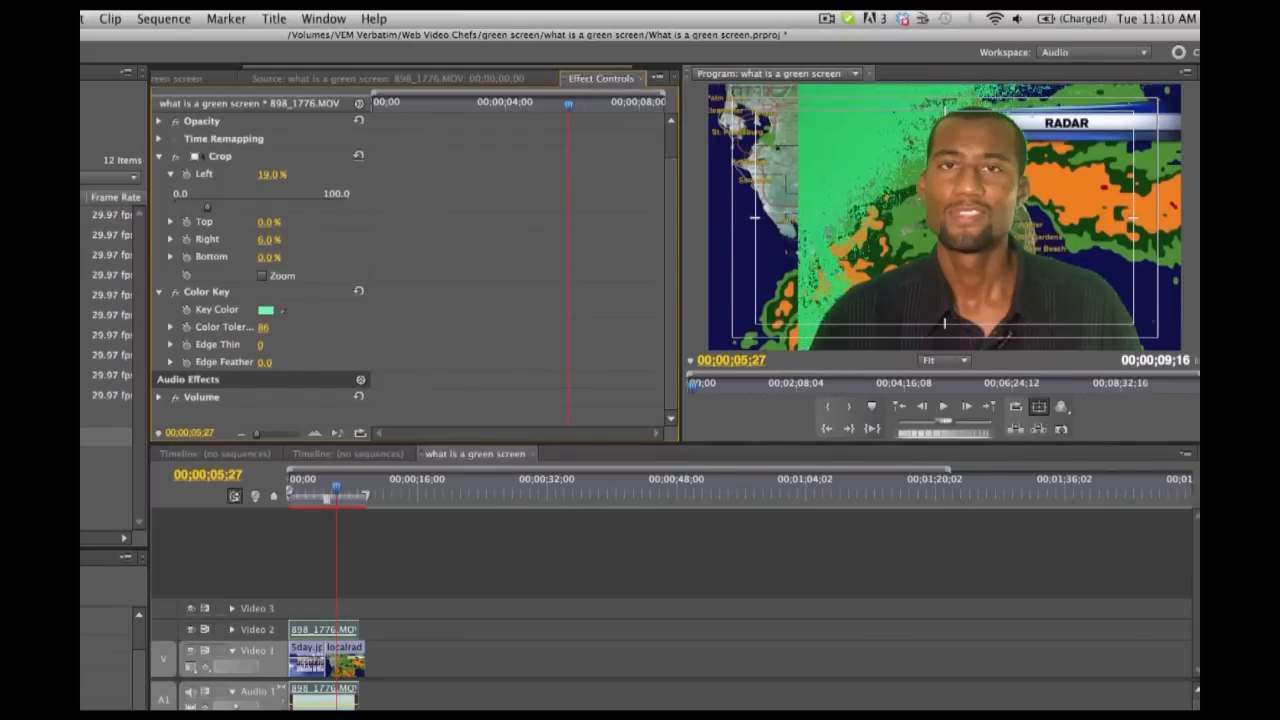
drag(264, 328, 280, 328)
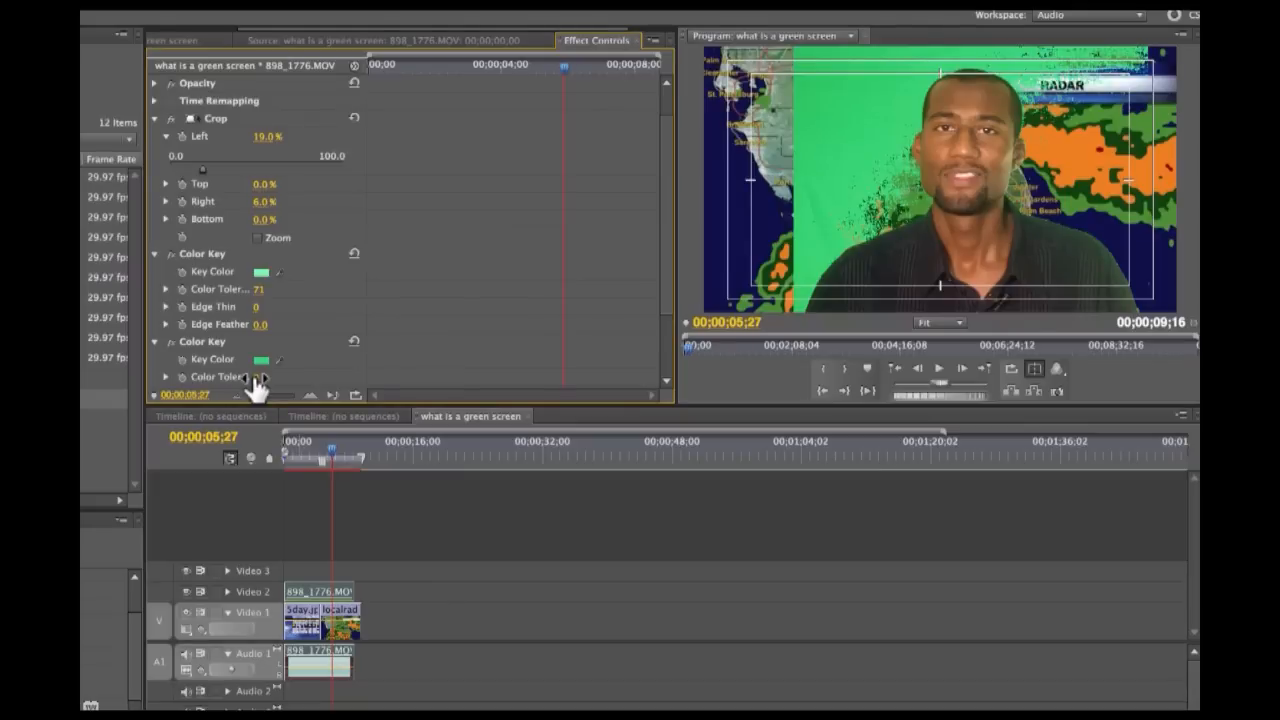
Set the second Color Key's tolerance through 15 and 36 up to about 82, clearing leftover green.
click(256, 376)
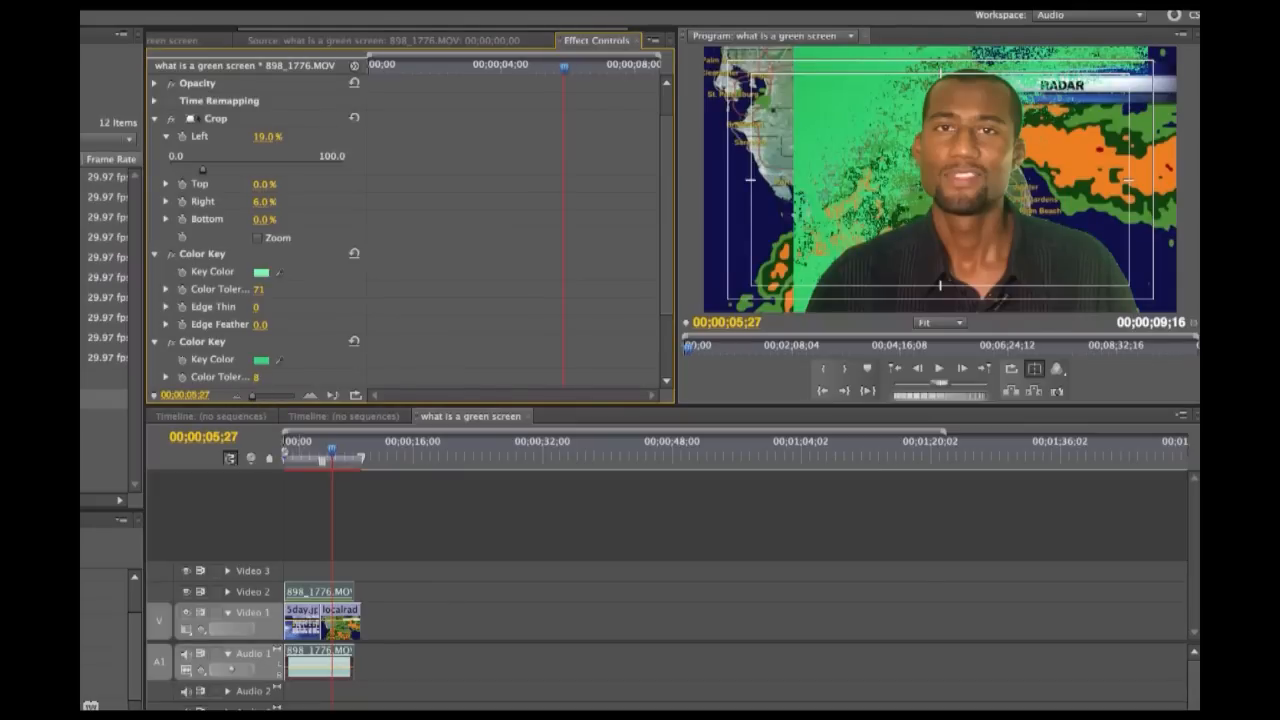
text(15)
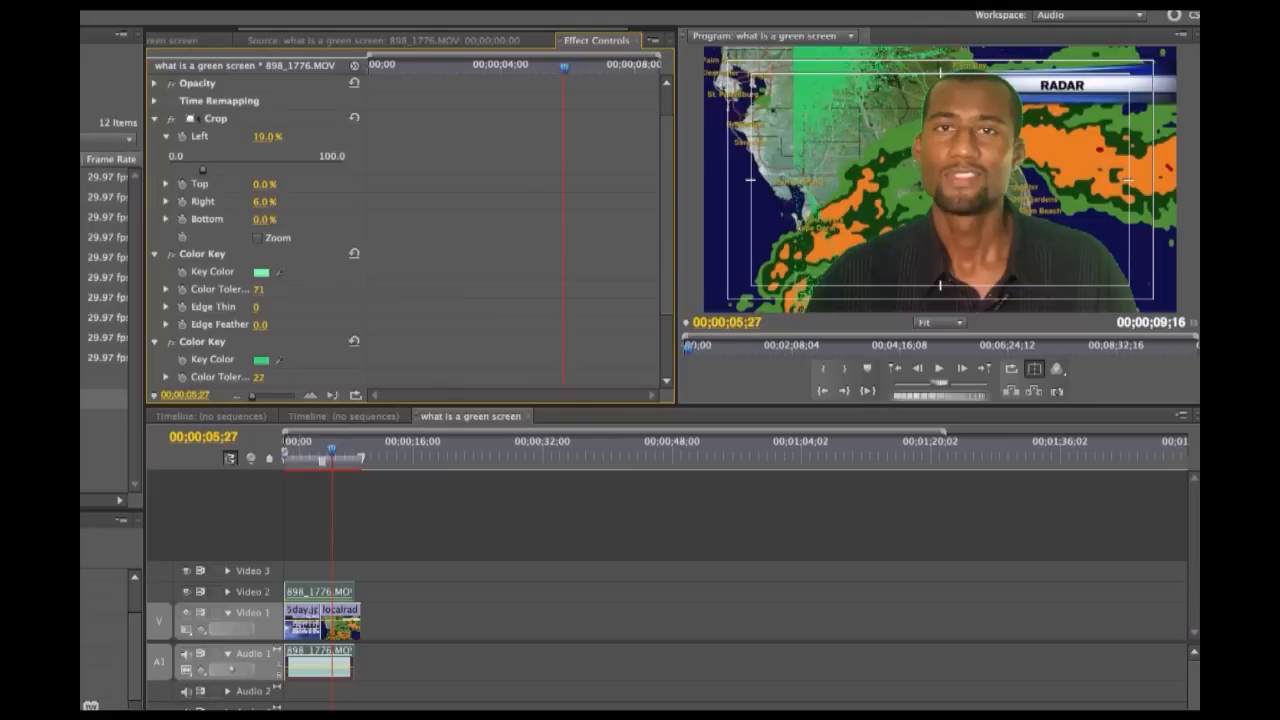
text(36)
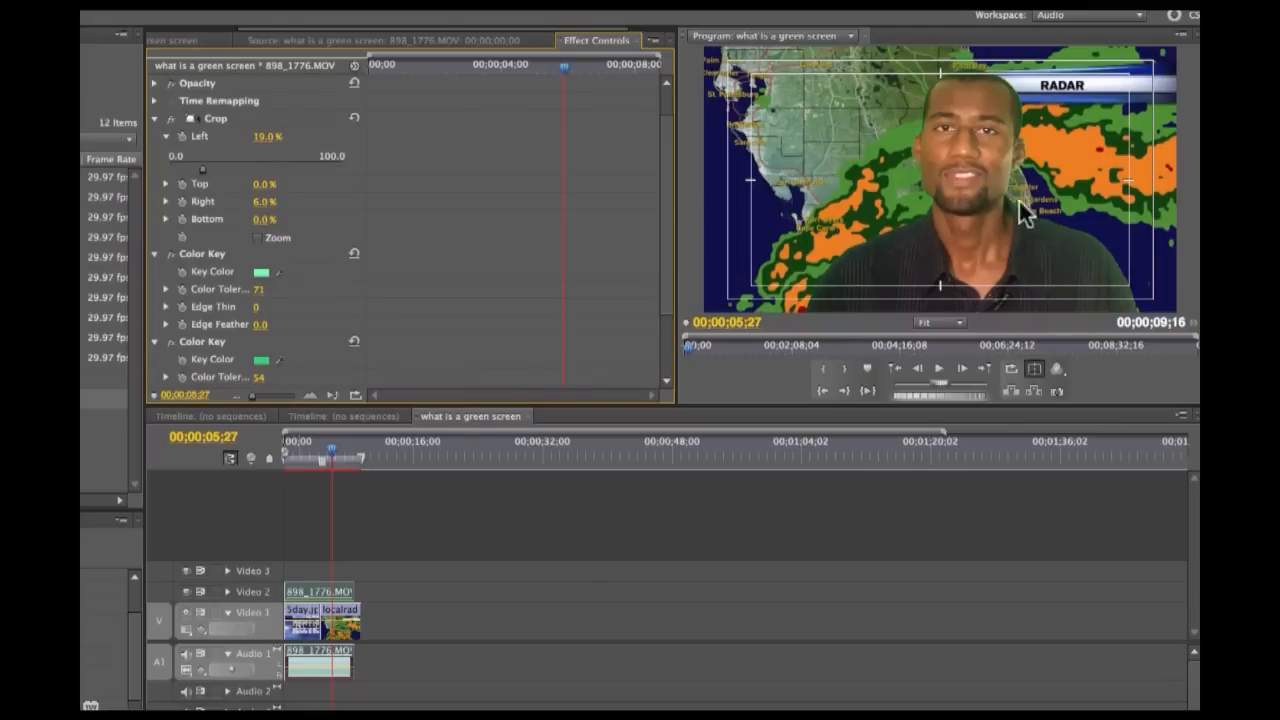
mouse_move(260, 396)
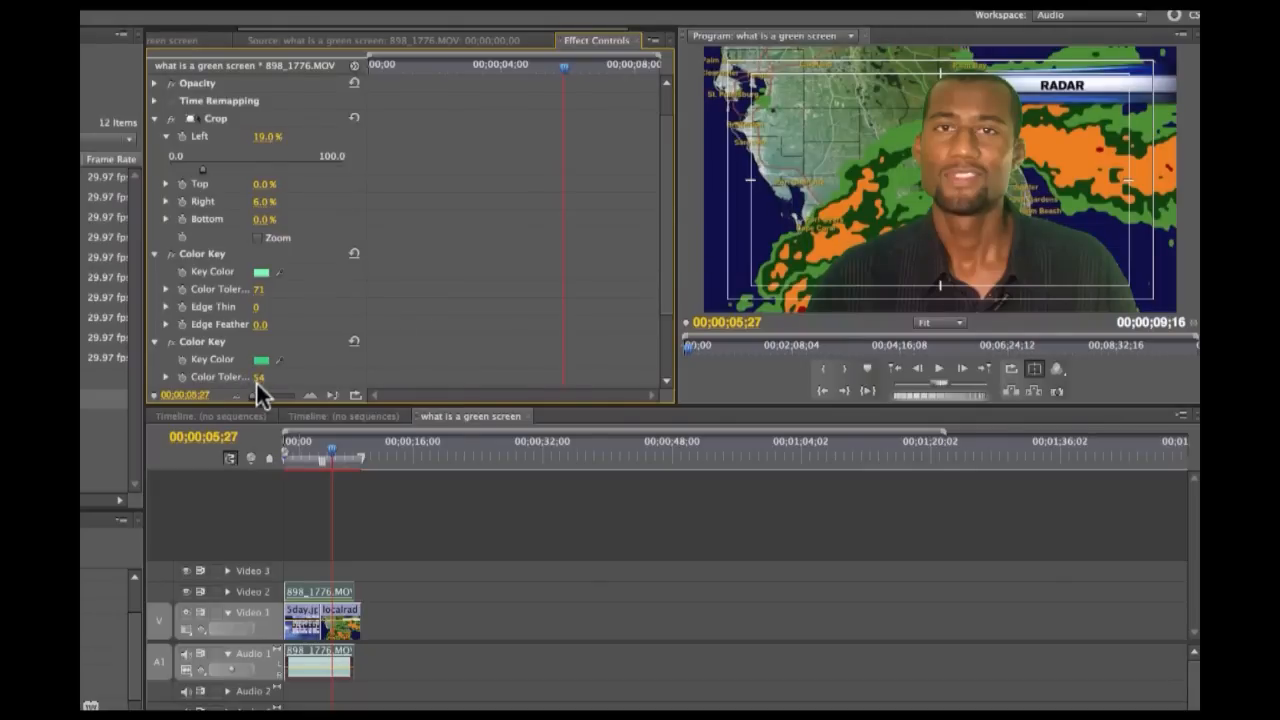
drag(260, 376, 272, 376)
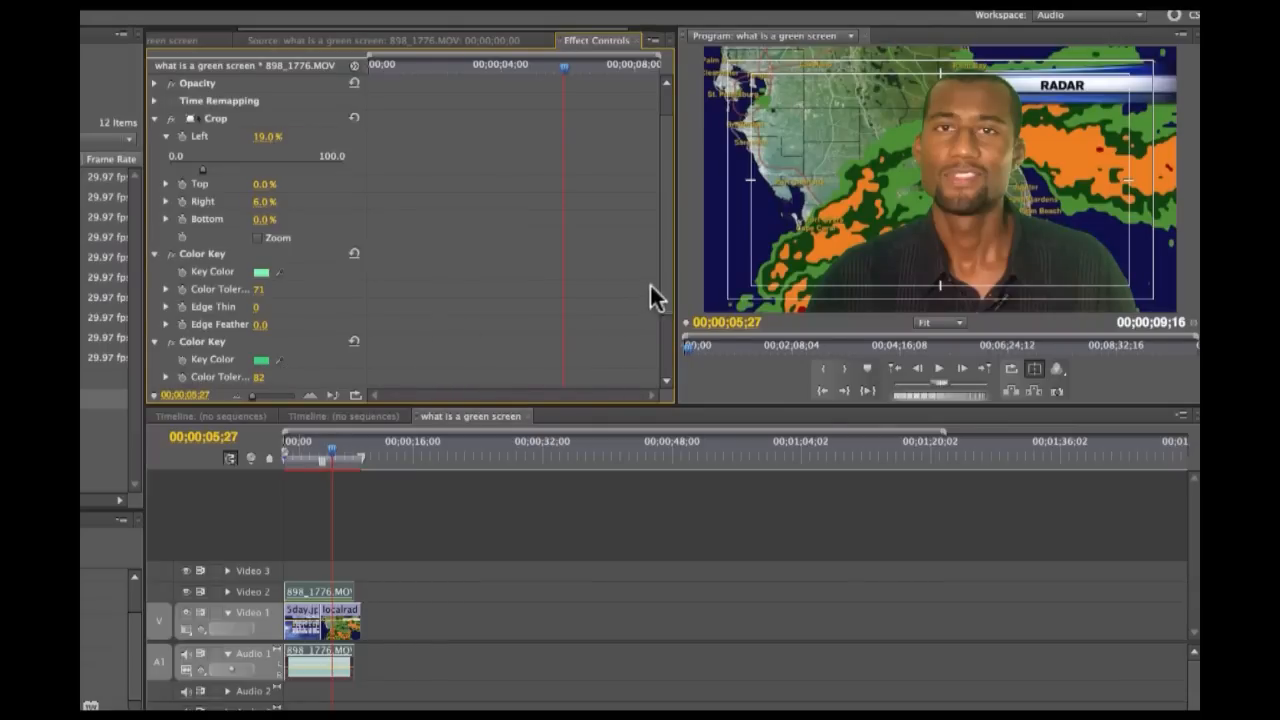
Scroll Effect Controls down to the second Color Key's Edge Thin and Edge Feather settings.
scroll(down, 3)
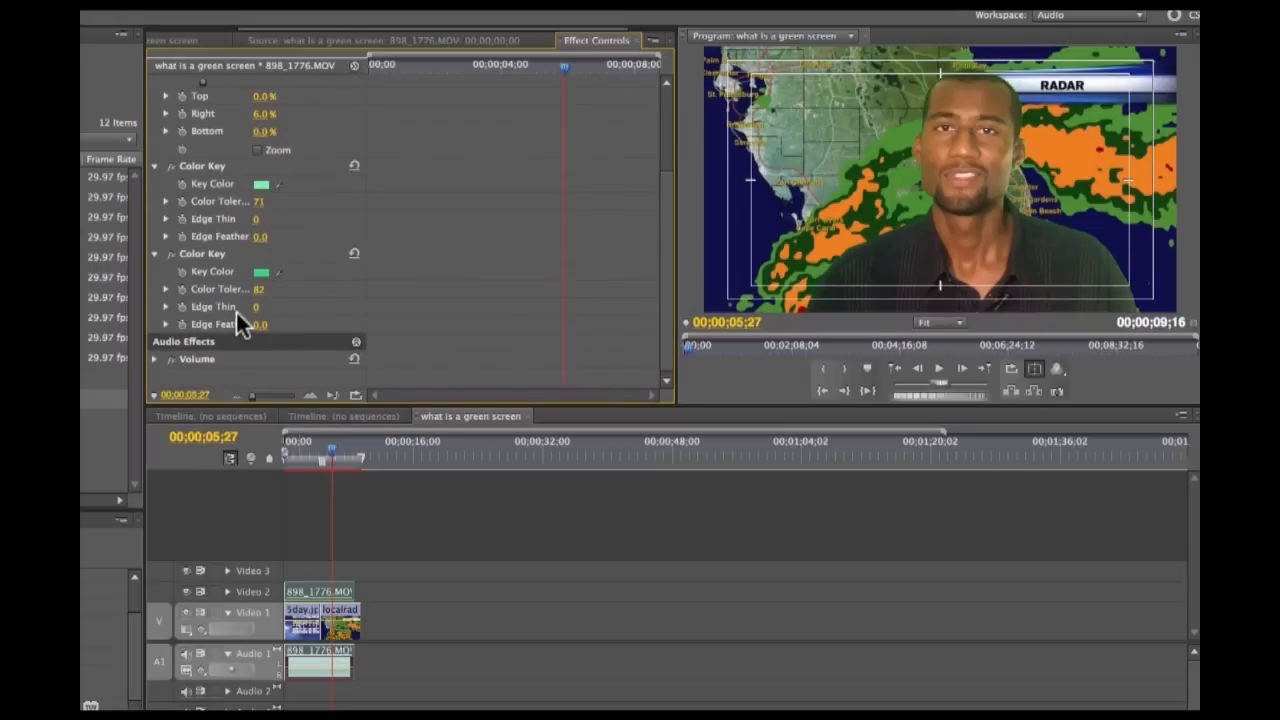
mouse_move(358, 530)
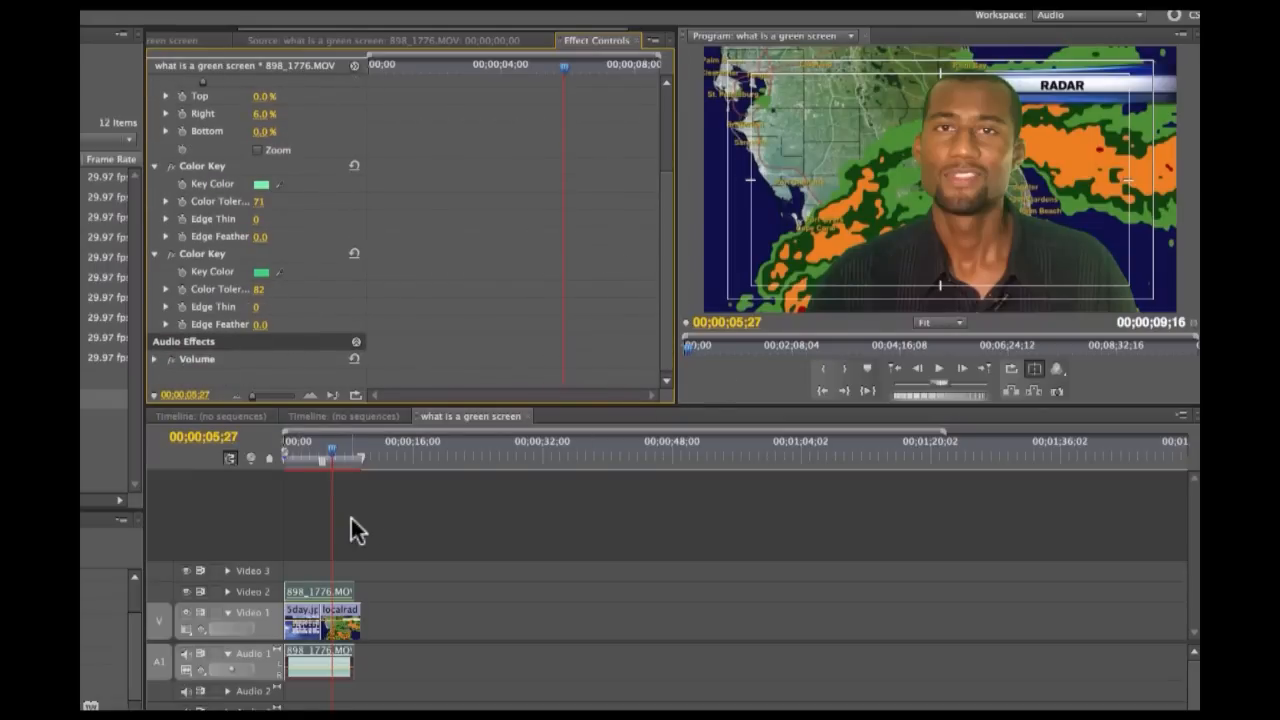
mouse_move(958, 104)
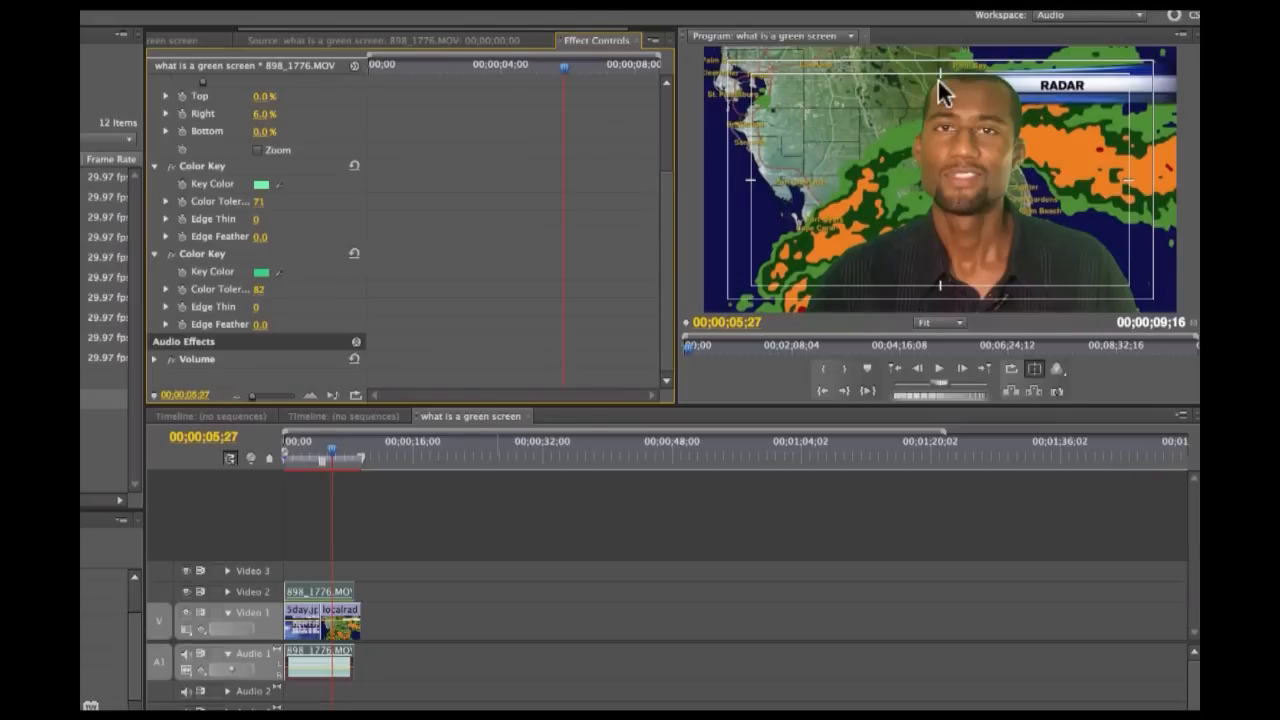
mouse_move(856, 252)
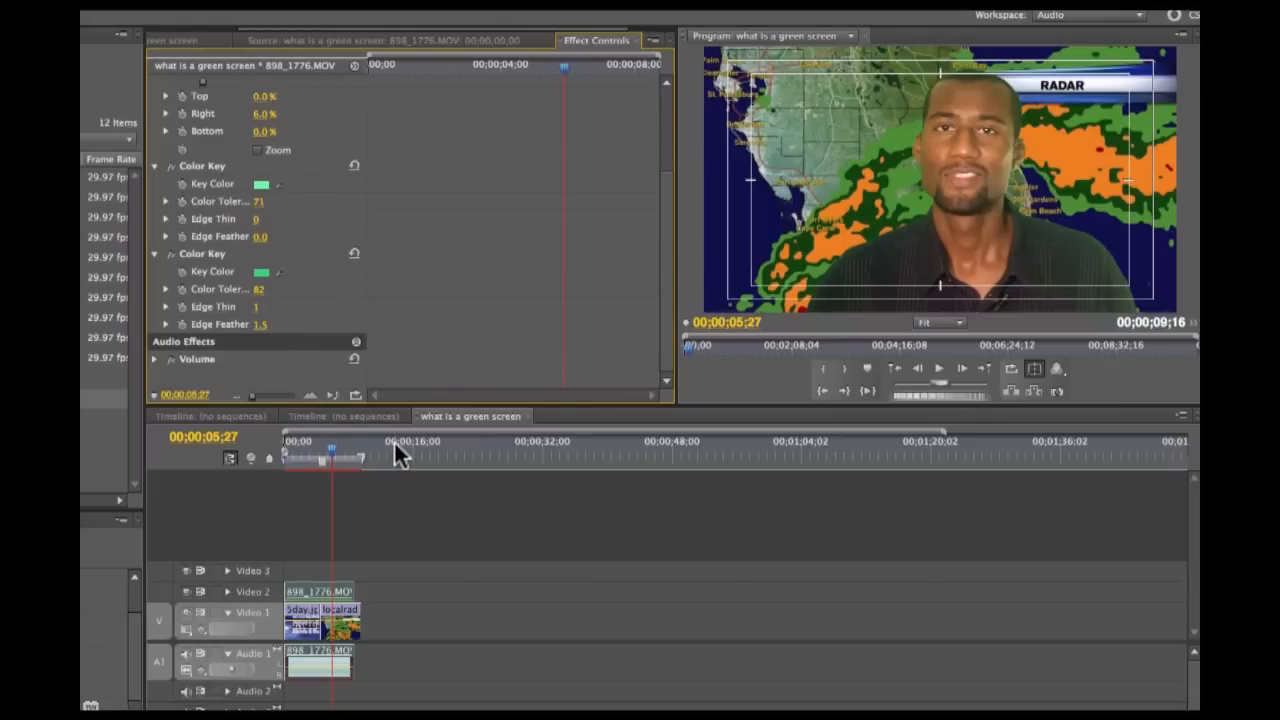
mouse_move(420, 520)
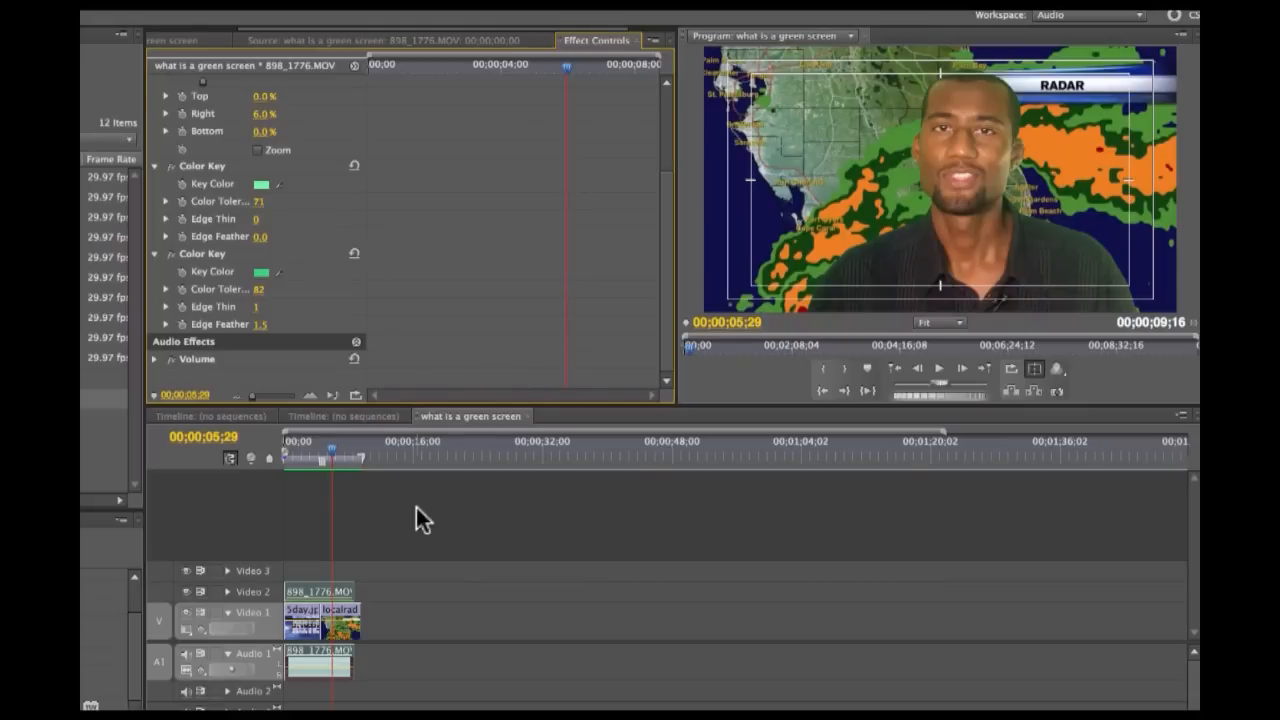
mouse_move(1156, 310)
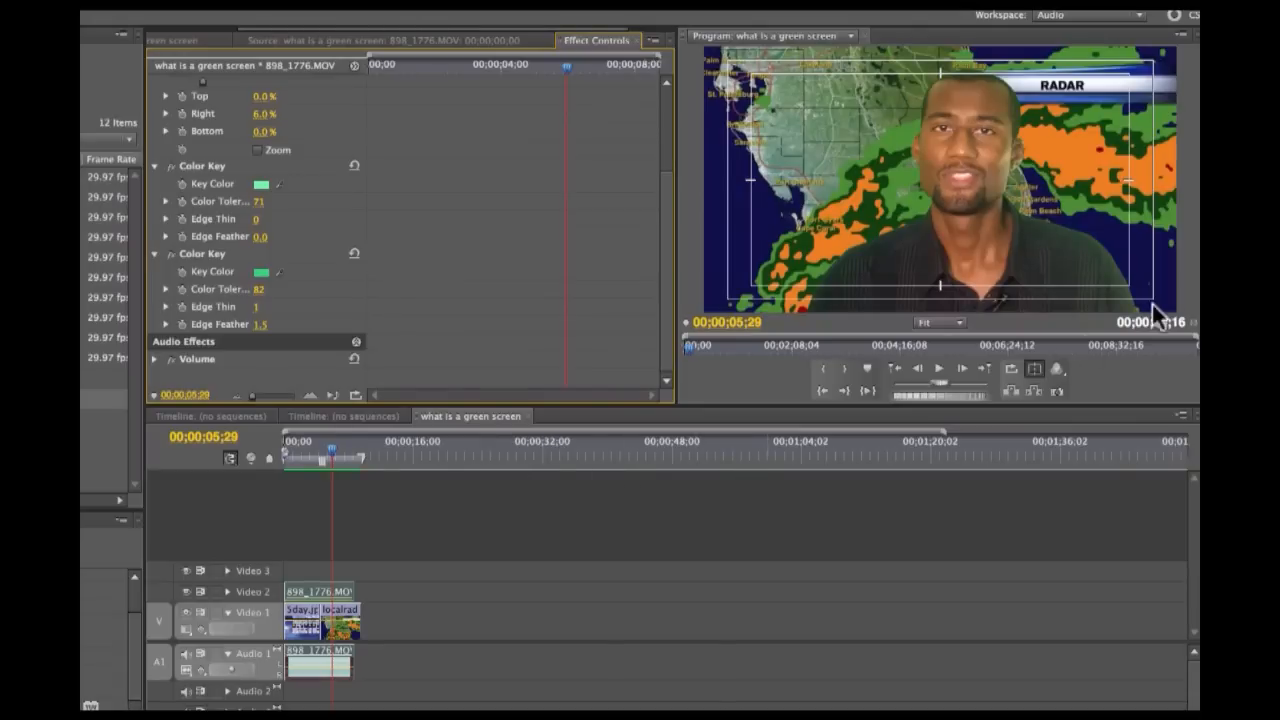
mouse_move(1022, 176)
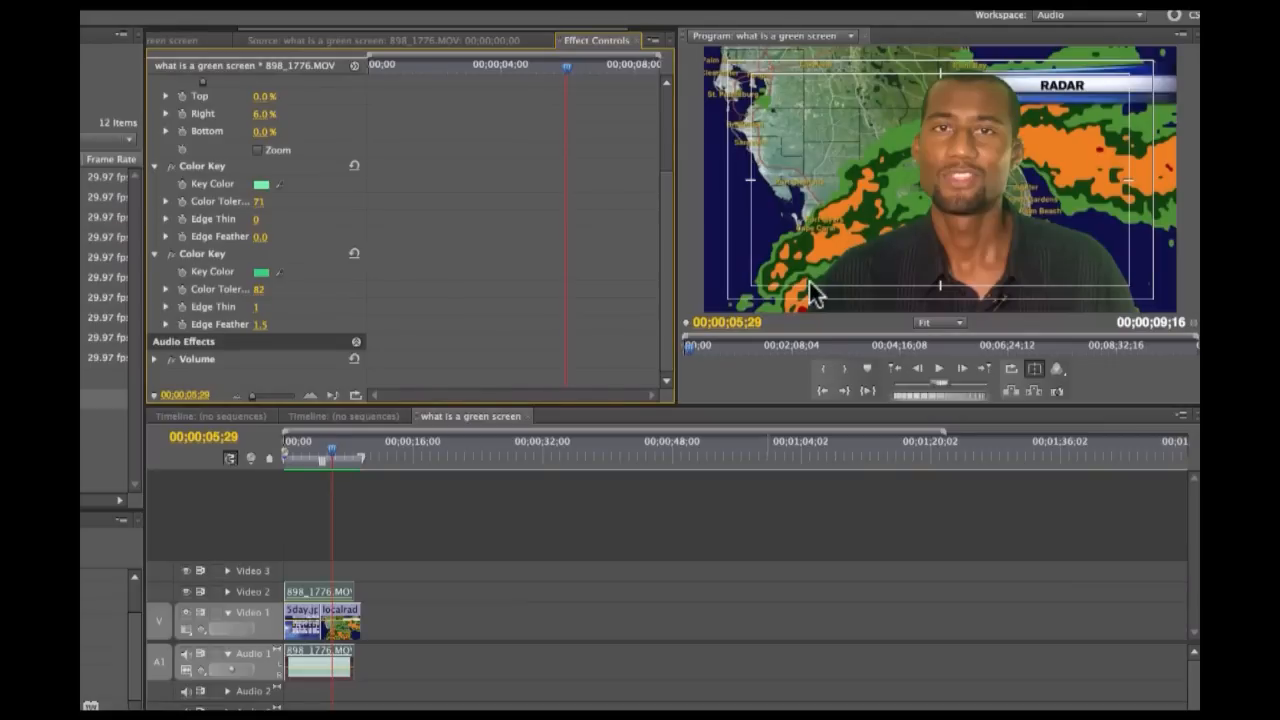
mouse_move(844, 276)
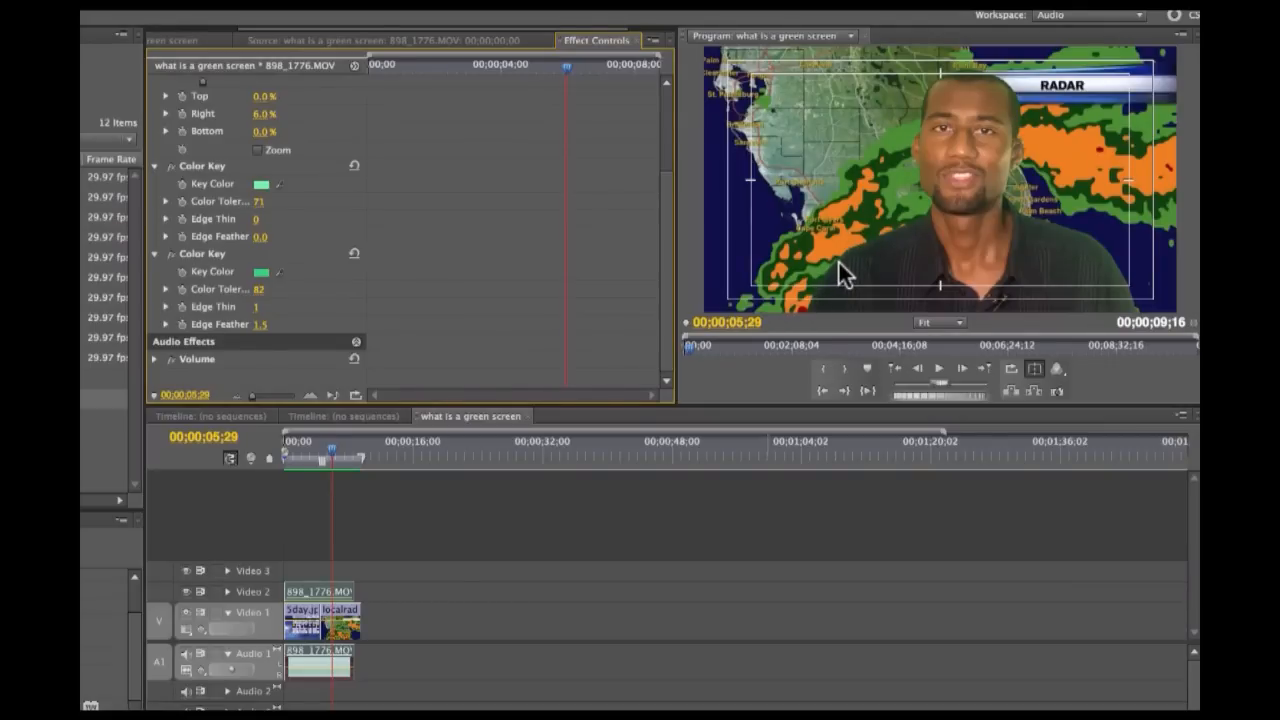